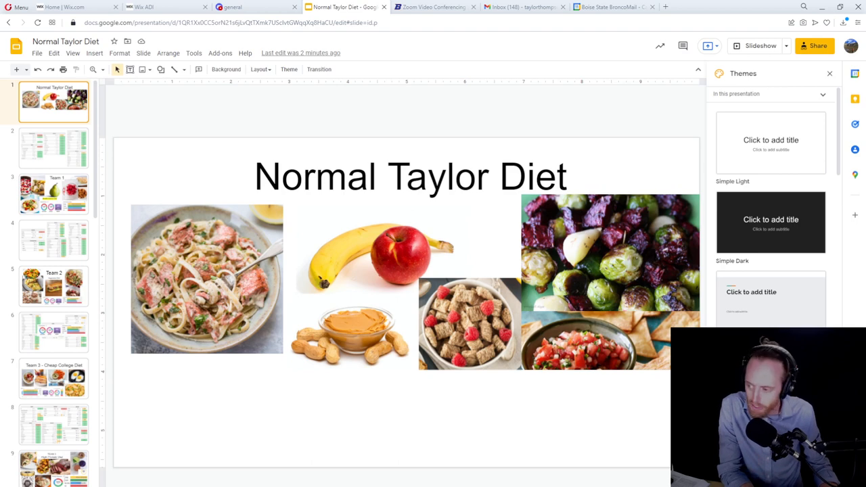
{"action": "mouse_move", "coordinate": [256, 349]}
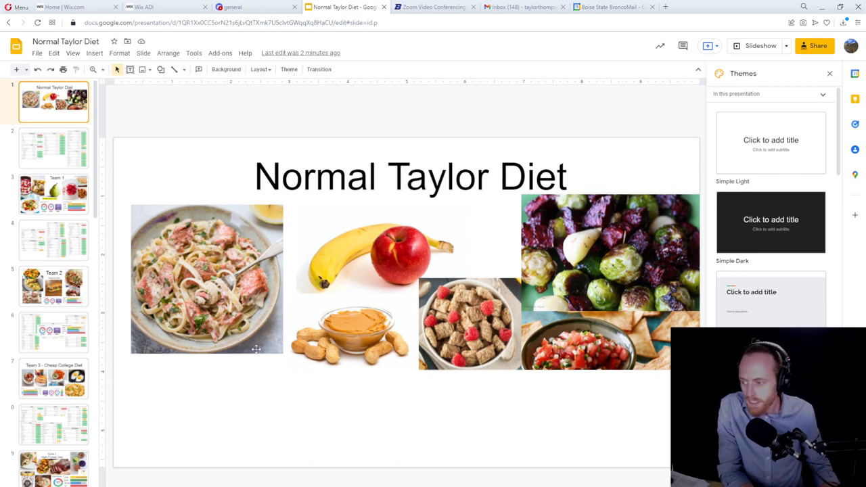
{"action": "mouse_move", "coordinate": [389, 142]}
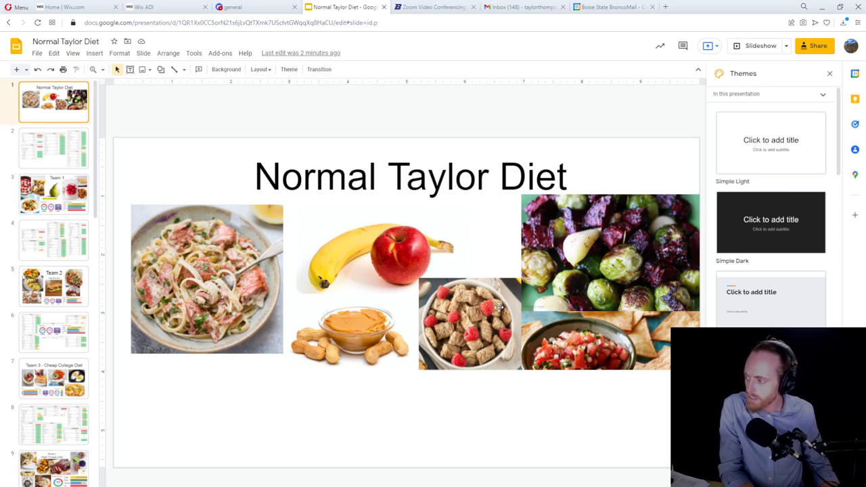
{"action": "mouse_move", "coordinate": [435, 137]}
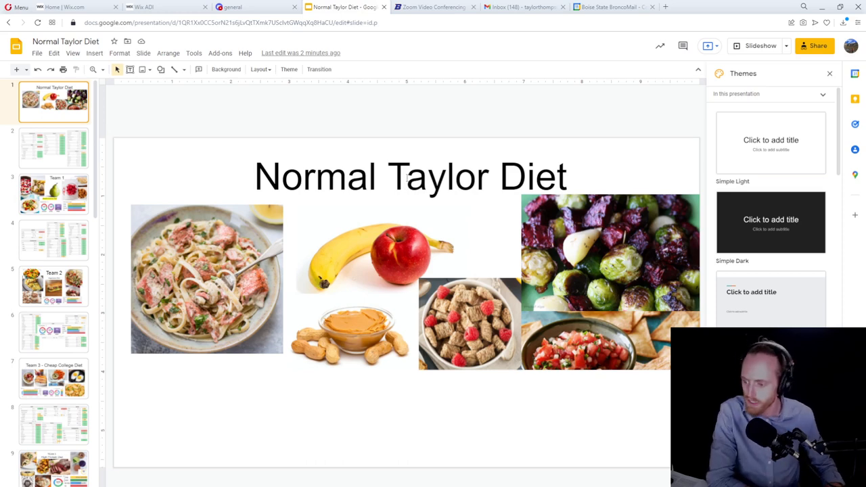
{"action": "mouse_move", "coordinate": [140, 248]}
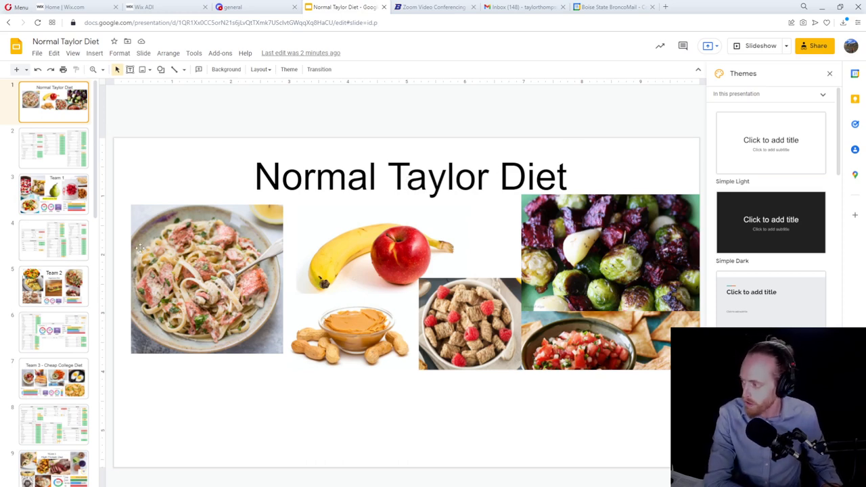
- Browse the Team 1 Mediterranean, Team 2 Vegetarian and Team 3 College slides, stopping on Super Size Me
{"action": "left_click", "coordinate": [53, 194]}
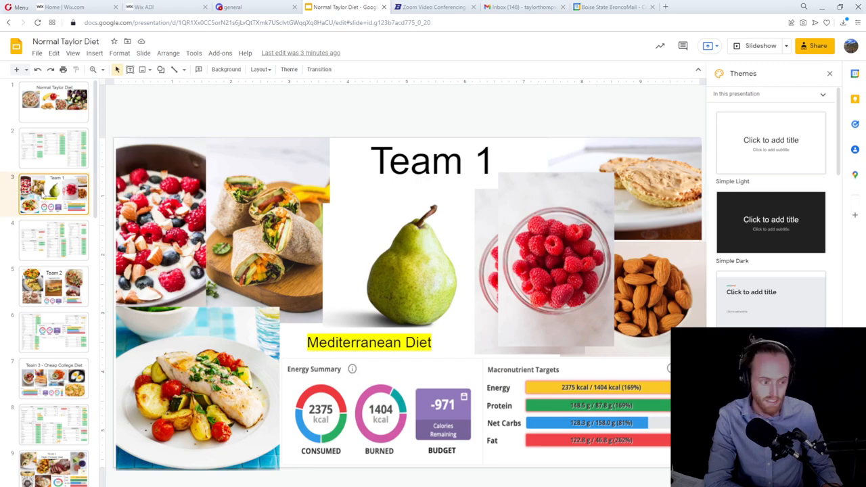
{"action": "left_click", "coordinate": [53, 240]}
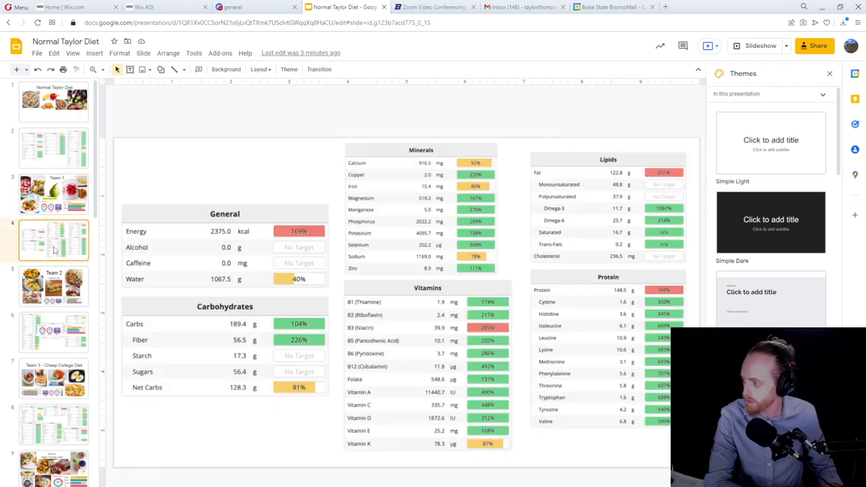
{"action": "left_click", "coordinate": [53, 331]}
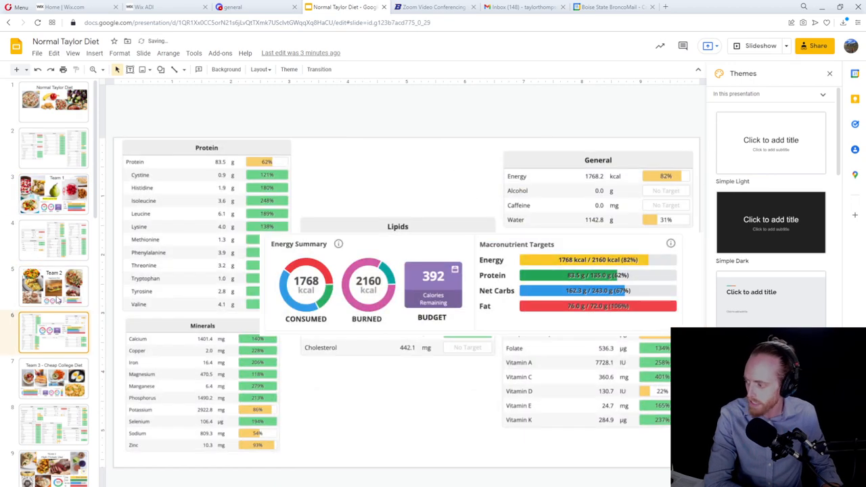
{"action": "left_click", "coordinate": [54, 285]}
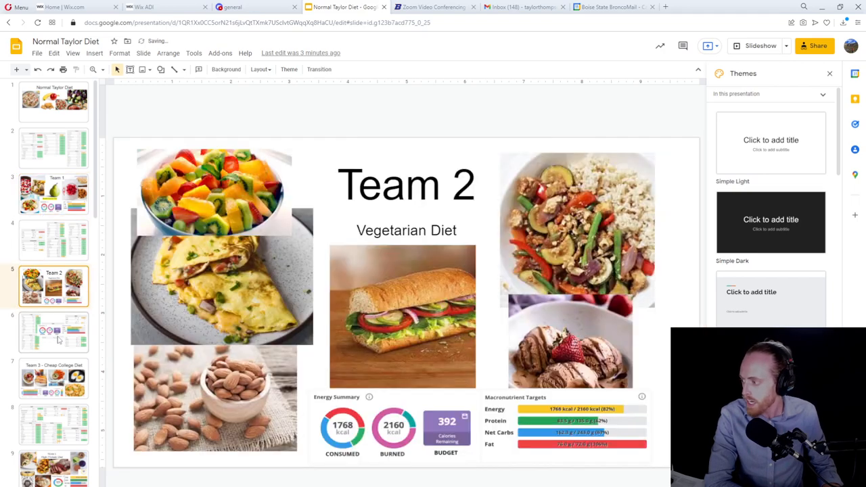
{"action": "left_click", "coordinate": [53, 194]}
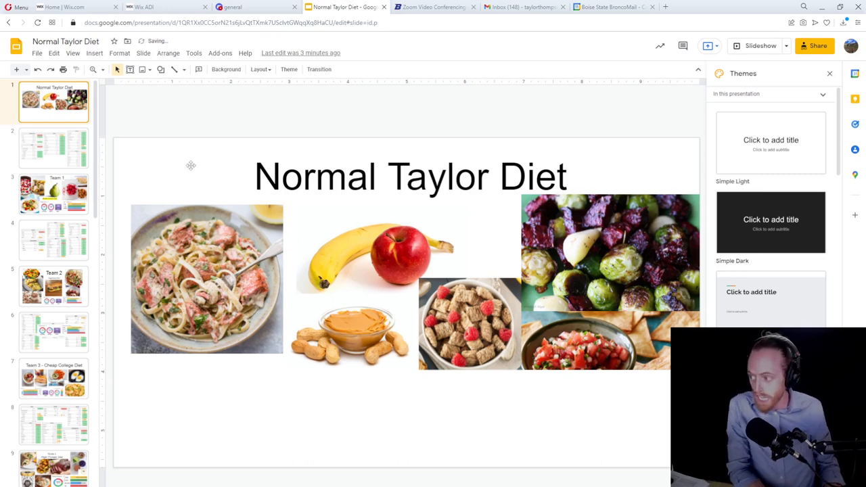
{"action": "mouse_move", "coordinate": [267, 280]}
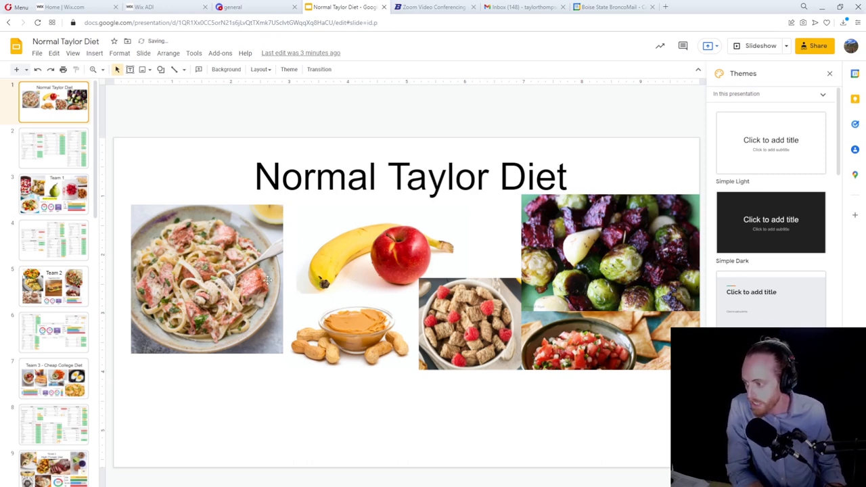
{"action": "mouse_move", "coordinate": [580, 304]}
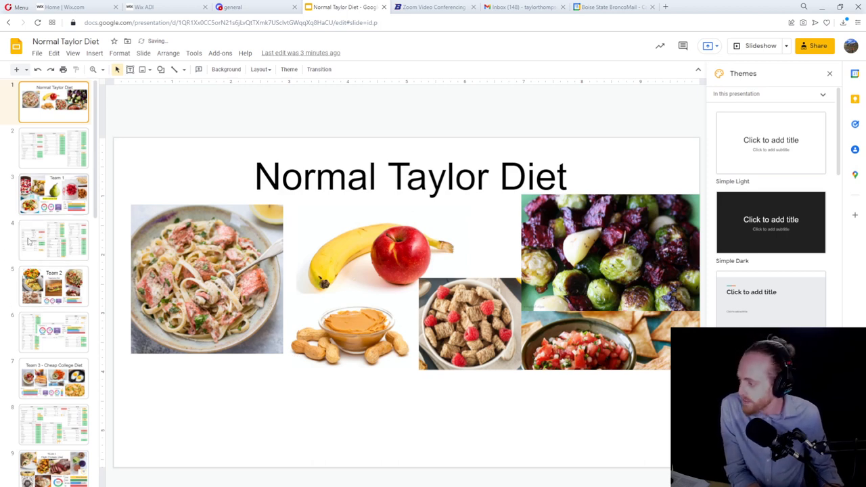
{"action": "left_click", "coordinate": [53, 194]}
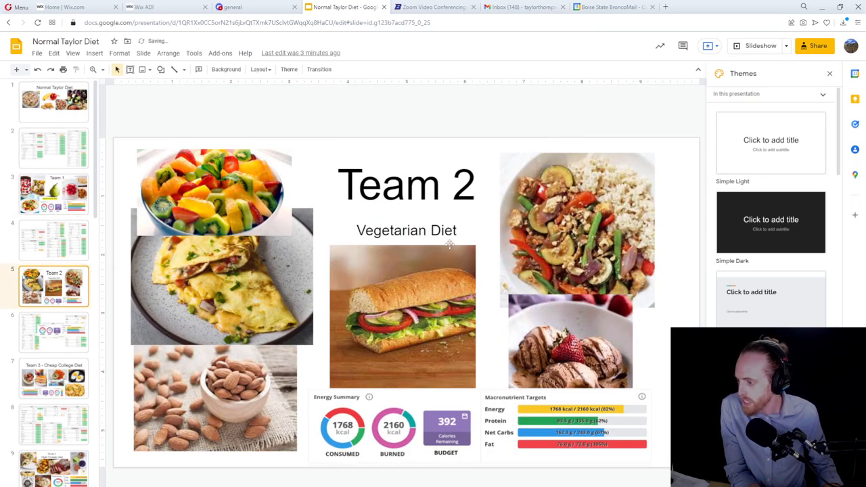
{"action": "left_click", "coordinate": [54, 378]}
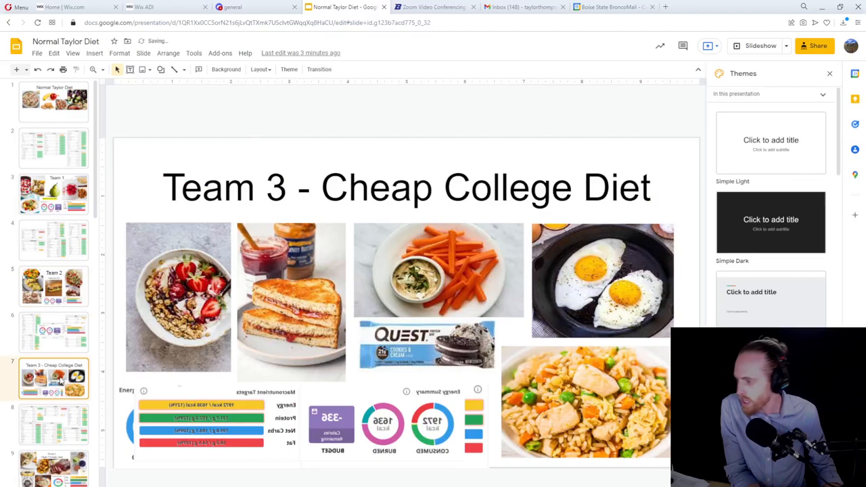
{"action": "scroll", "scroll_direction": "down", "scroll_amount": 3}
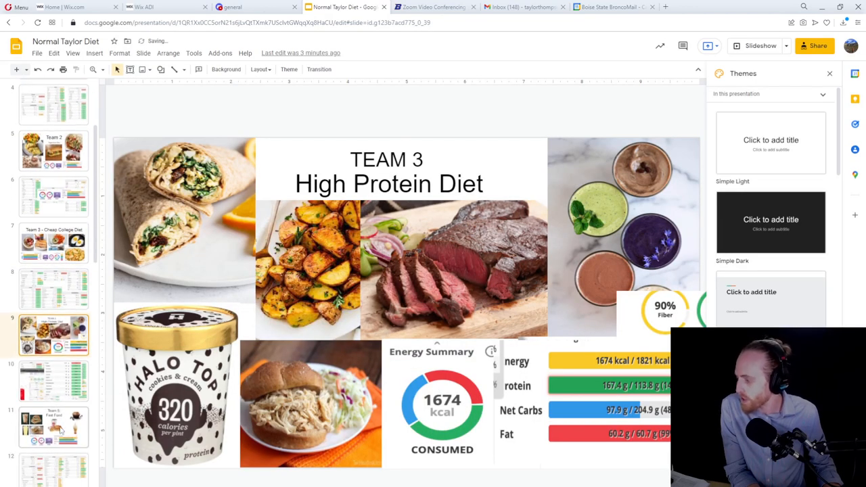
{"action": "left_click", "coordinate": [54, 469]}
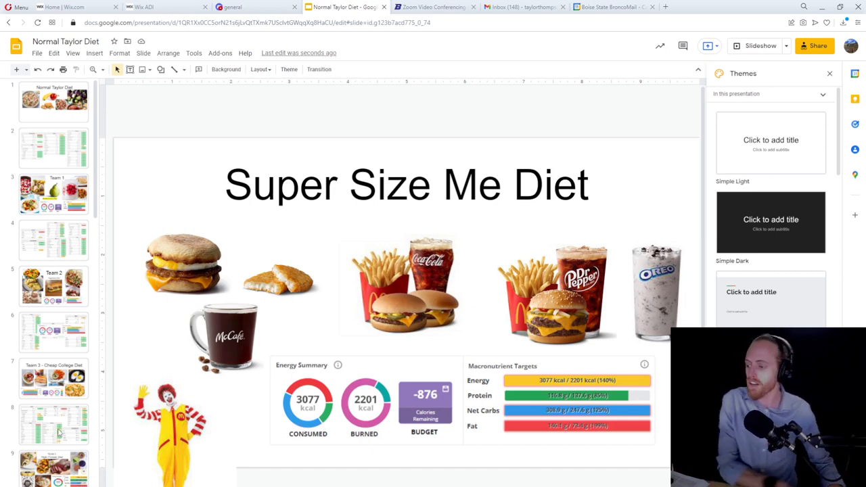
- Show the Normal Taylor Diet nutrient tables slide, then return to the Cronometer window
{"action": "right_click", "coordinate": [54, 424]}
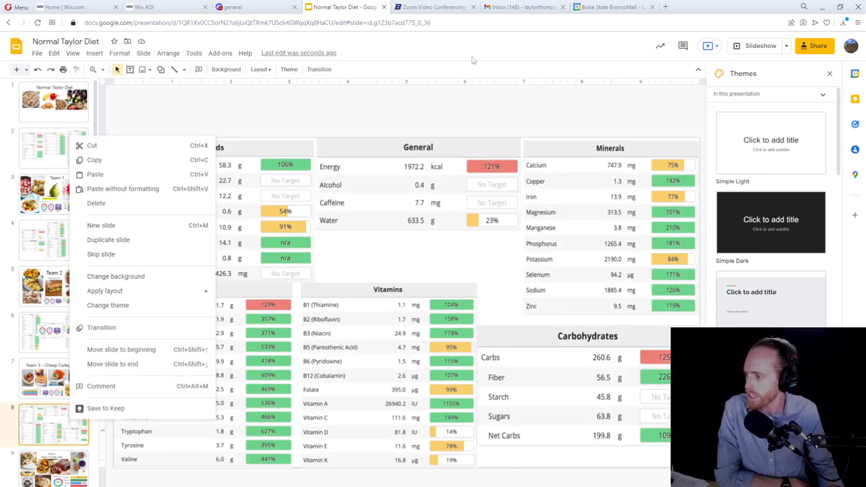
{"action": "left_click", "coordinate": [477, 51]}
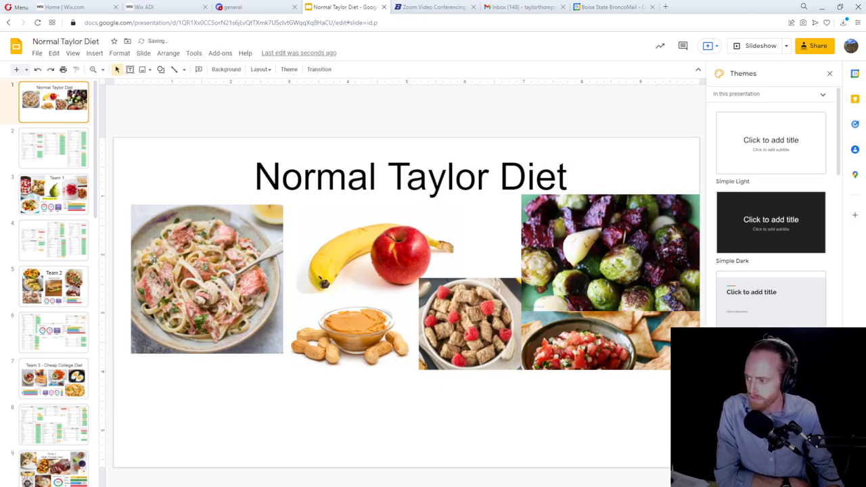
{"action": "mouse_move", "coordinate": [548, 338]}
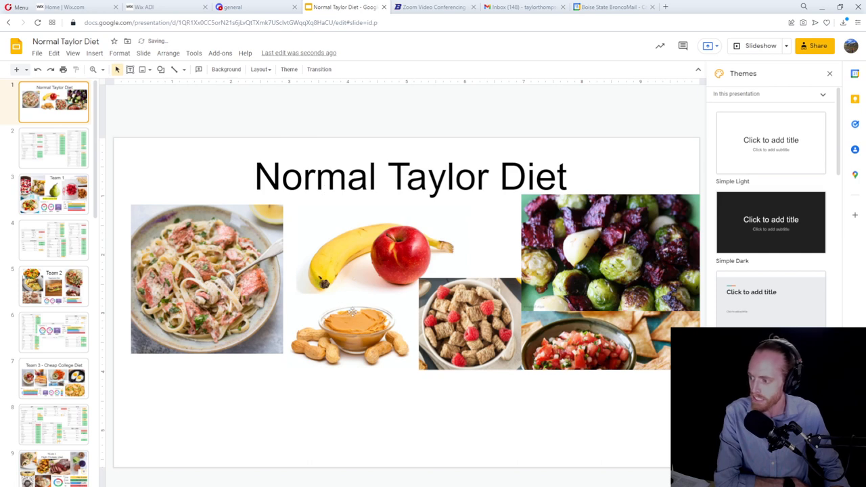
{"action": "left_click", "coordinate": [54, 148]}
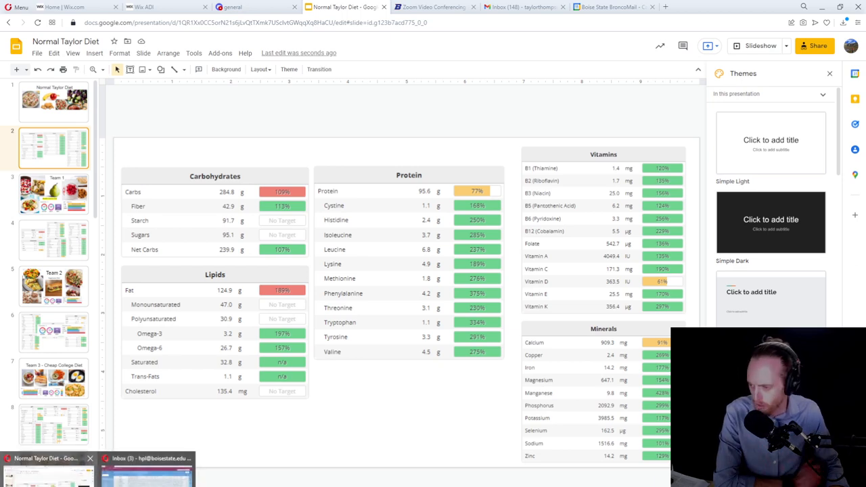
{"action": "left_click", "coordinate": [690, 7]}
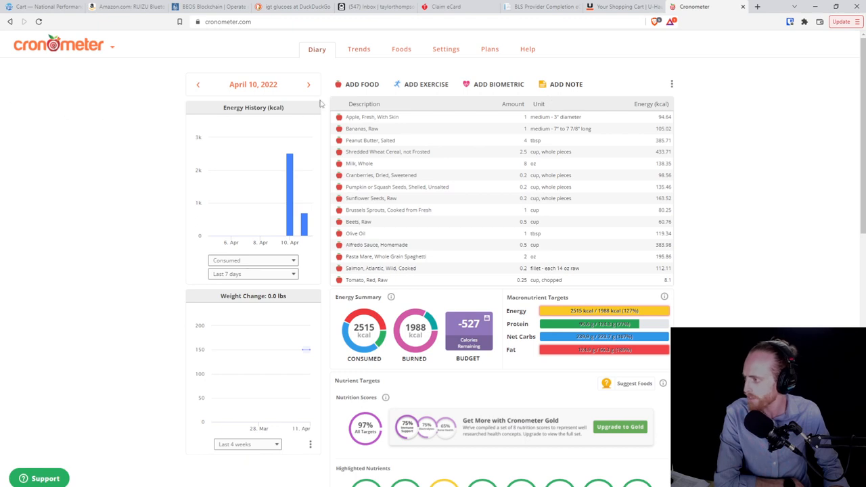
{"action": "left_click", "coordinate": [227, 21]}
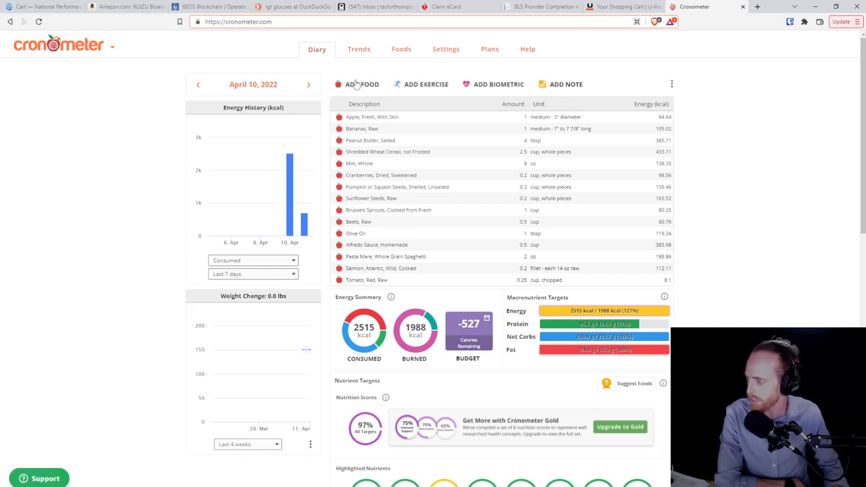
{"action": "left_click", "coordinate": [60, 45]}
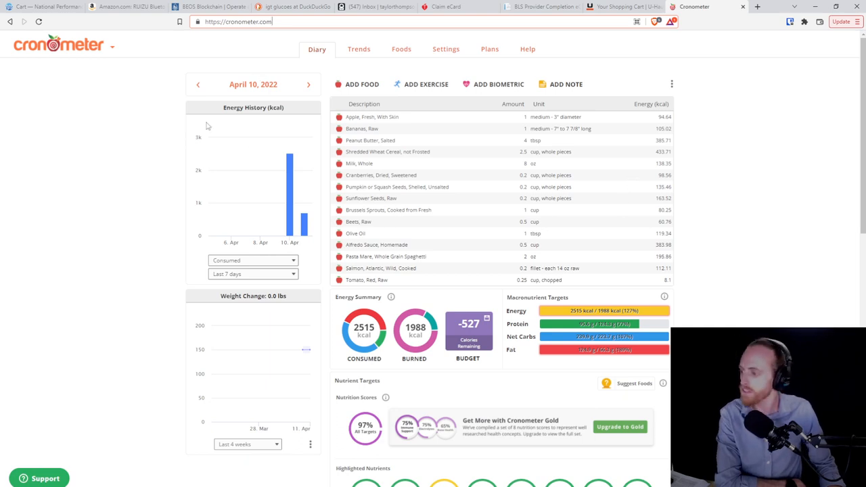
{"action": "mouse_move", "coordinate": [357, 99]}
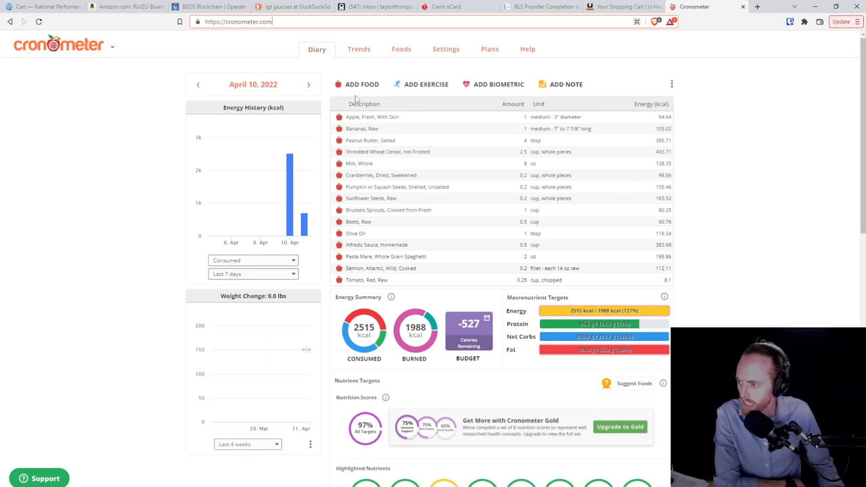
{"action": "mouse_move", "coordinate": [648, 160]}
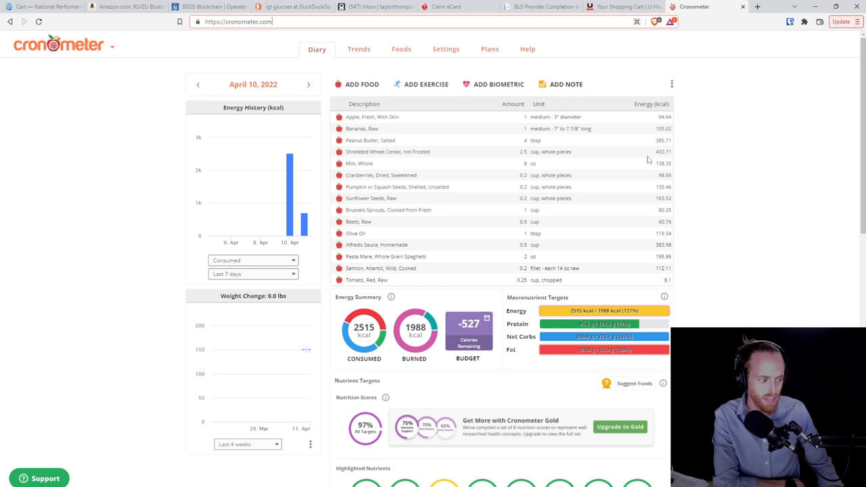
{"action": "mouse_move", "coordinate": [442, 129]}
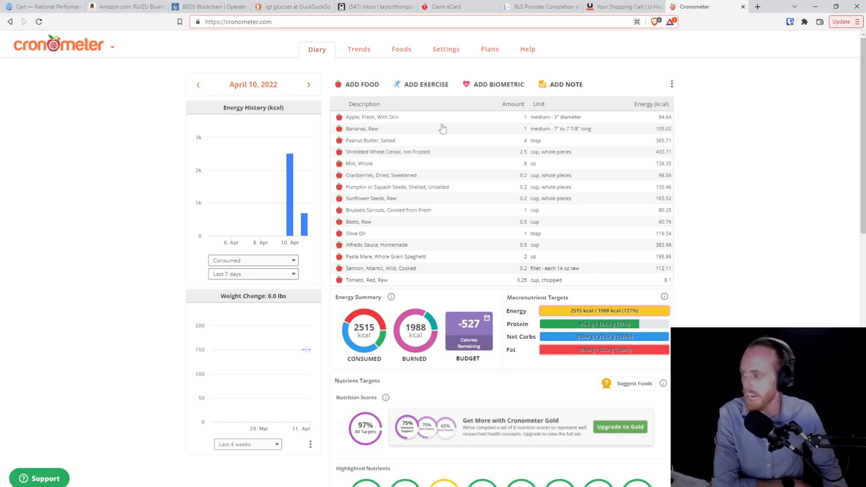
{"action": "mouse_move", "coordinate": [342, 93]}
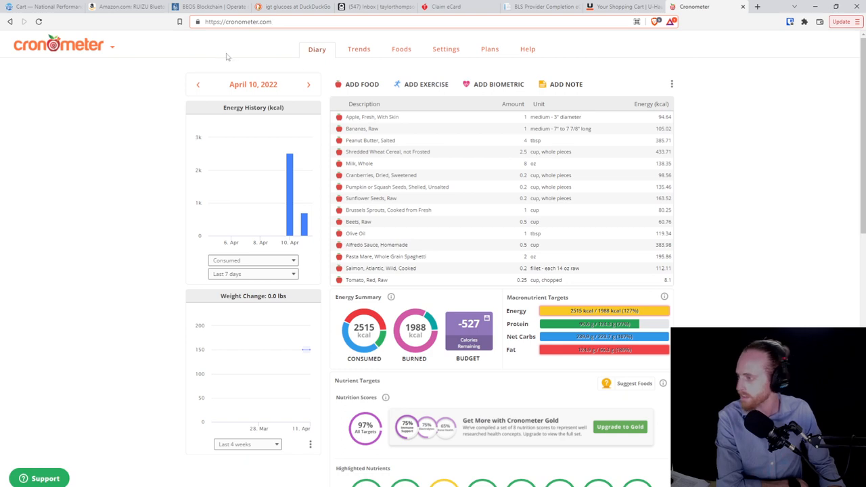
{"action": "mouse_move", "coordinate": [506, 127]}
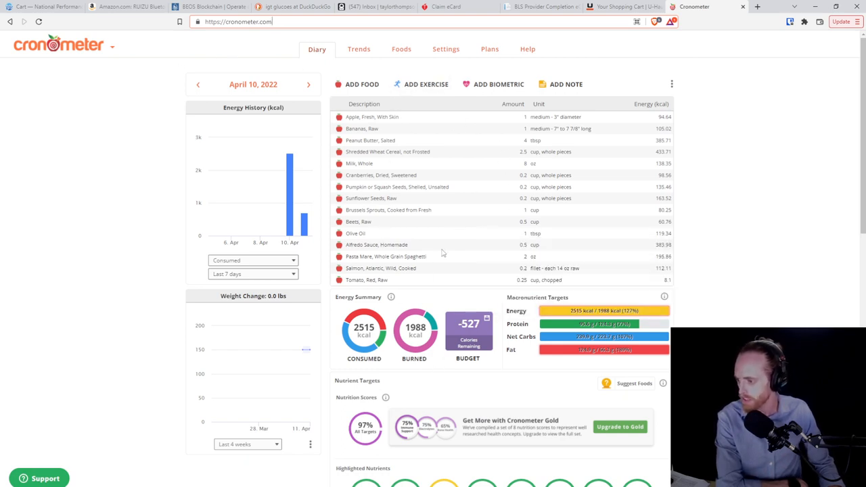
- Scroll through the April 10 nutrient targets and back up to the food list
{"action": "scroll", "scroll_direction": "down", "scroll_amount": 3}
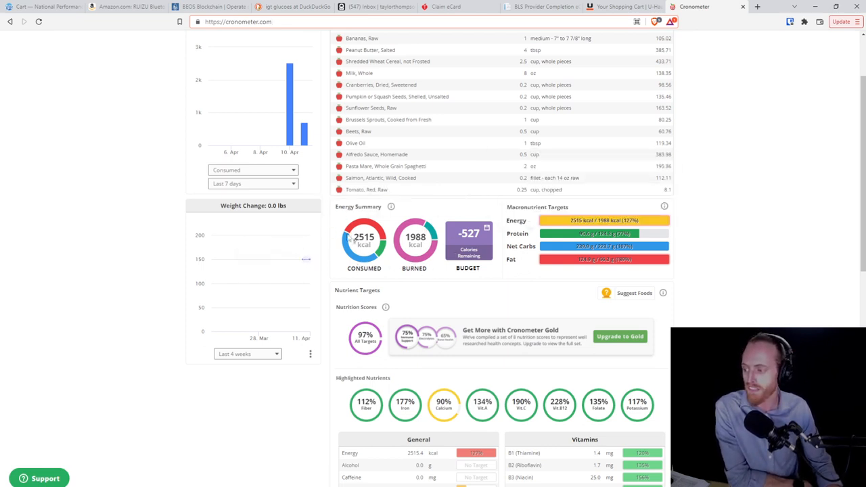
{"action": "mouse_move", "coordinate": [438, 177]}
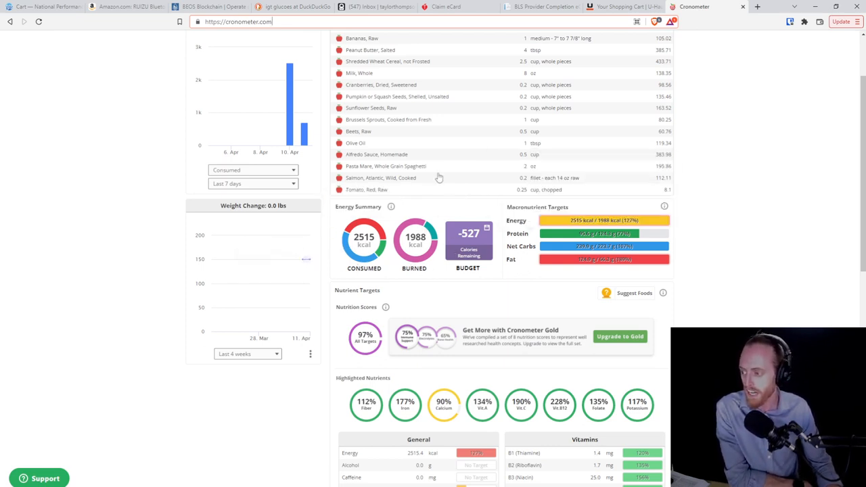
{"action": "mouse_move", "coordinate": [474, 212]}
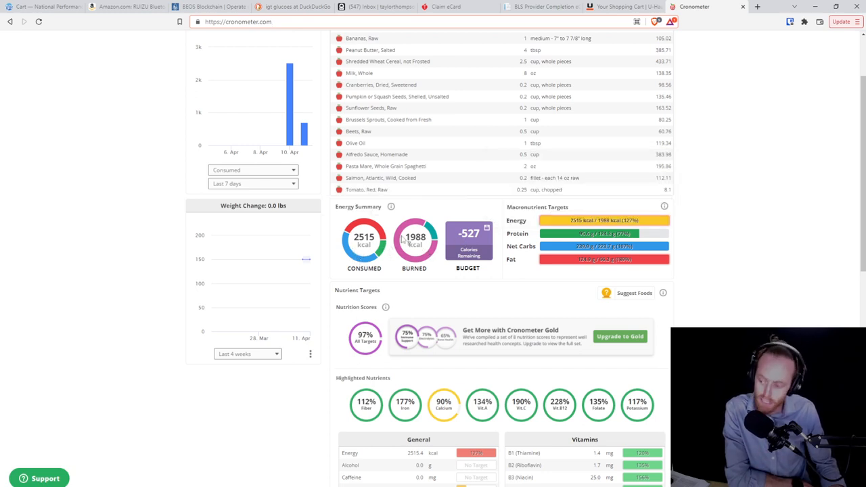
{"action": "mouse_move", "coordinate": [720, 232]}
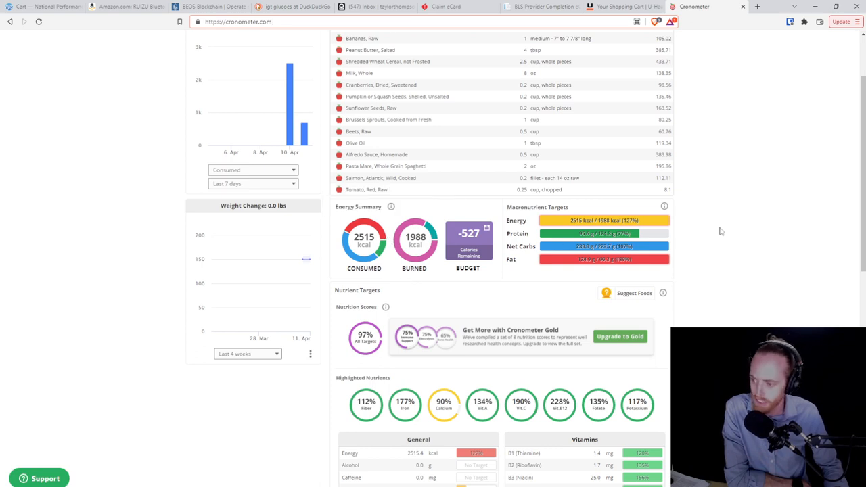
{"action": "scroll", "scroll_direction": "up", "scroll_amount": 3}
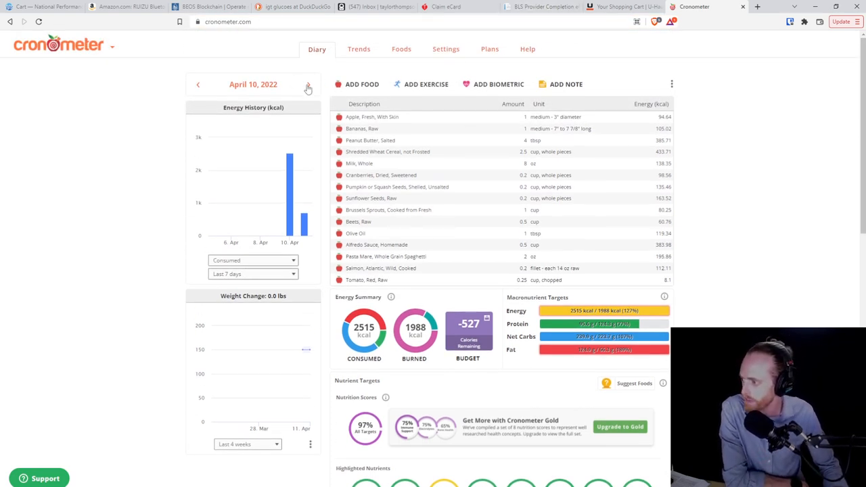
- On April 11, log a fun-size Snickers bar, then start a food search for 'spa'
{"action": "left_click", "coordinate": [309, 84]}
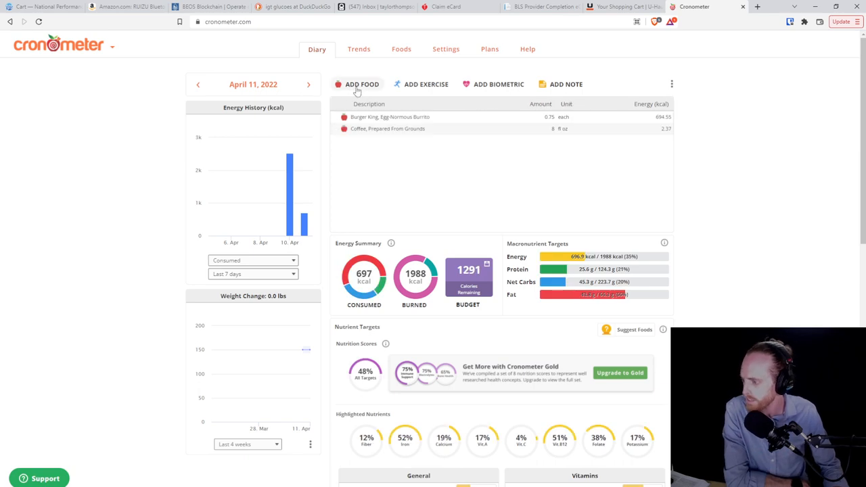
{"action": "left_click", "coordinate": [361, 84]}
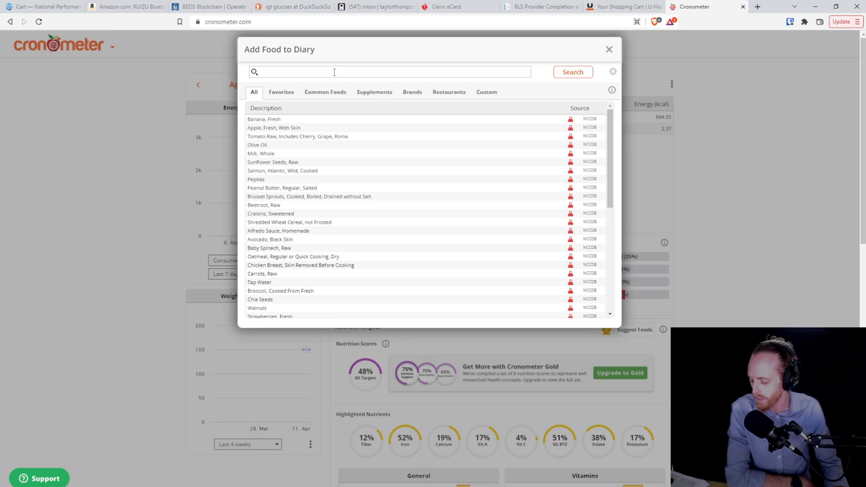
{"action": "type", "text": "snick"}
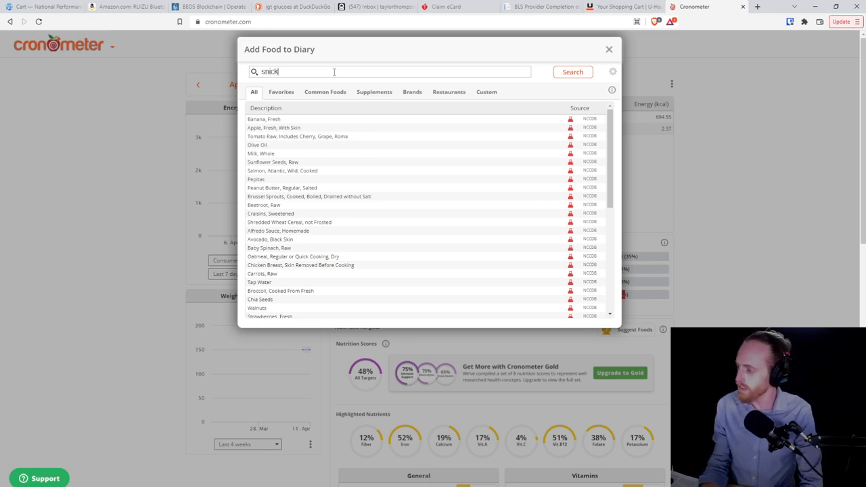
{"action": "type", "text": "ers"}
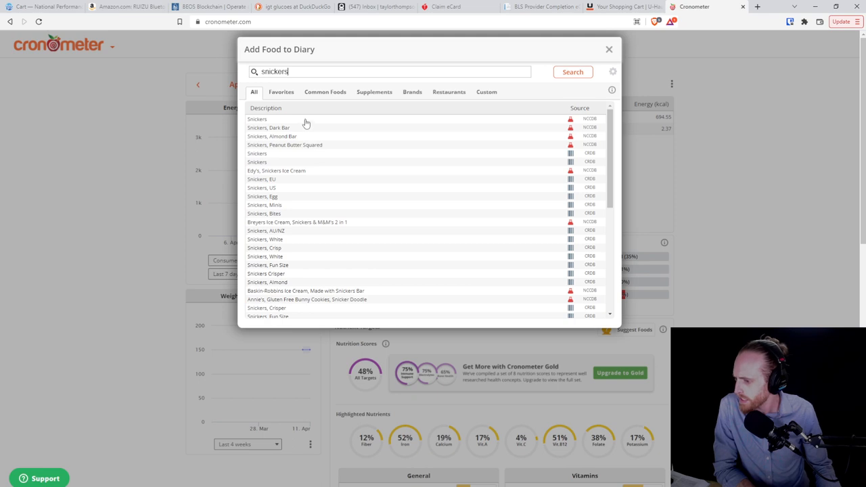
{"action": "left_click", "coordinate": [257, 119]}
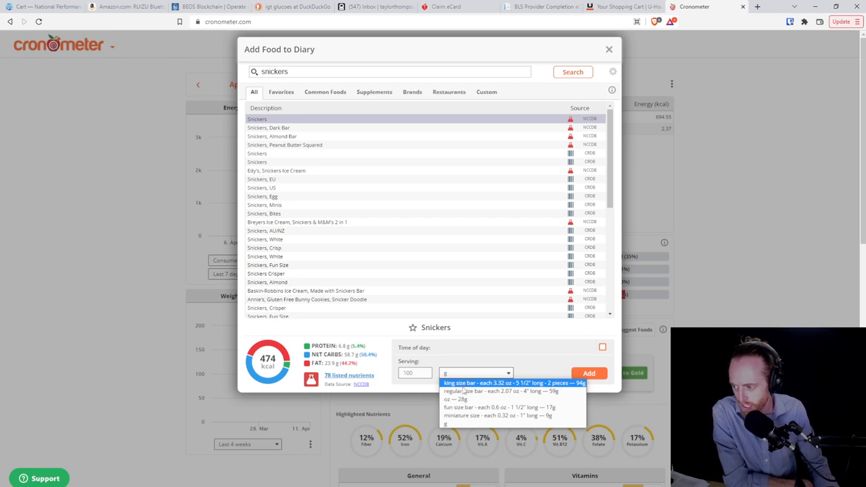
{"action": "left_click", "coordinate": [499, 408]}
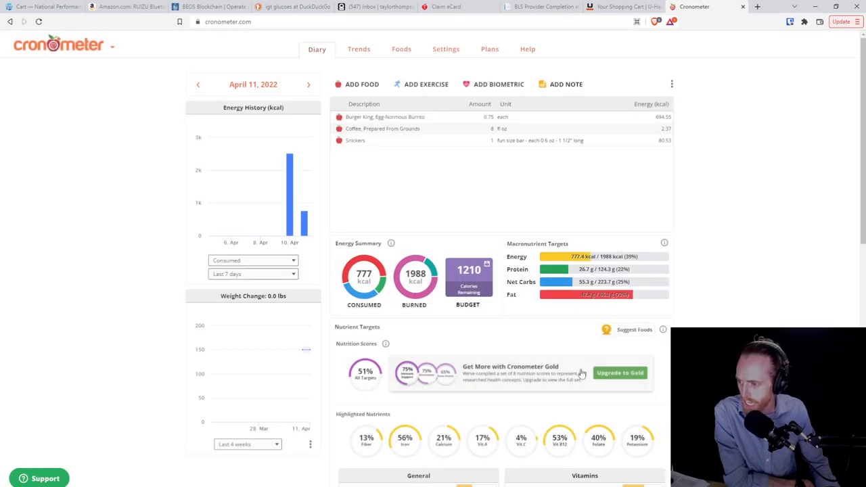
{"action": "mouse_move", "coordinate": [344, 84]}
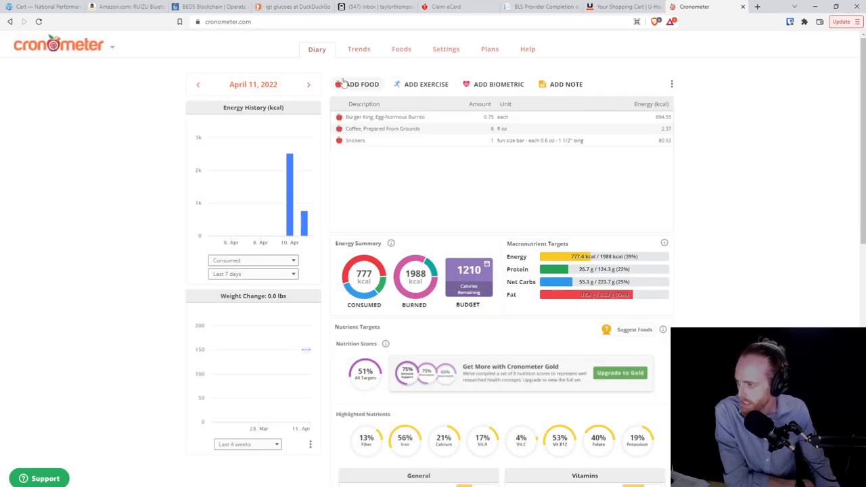
{"action": "left_click", "coordinate": [357, 84]}
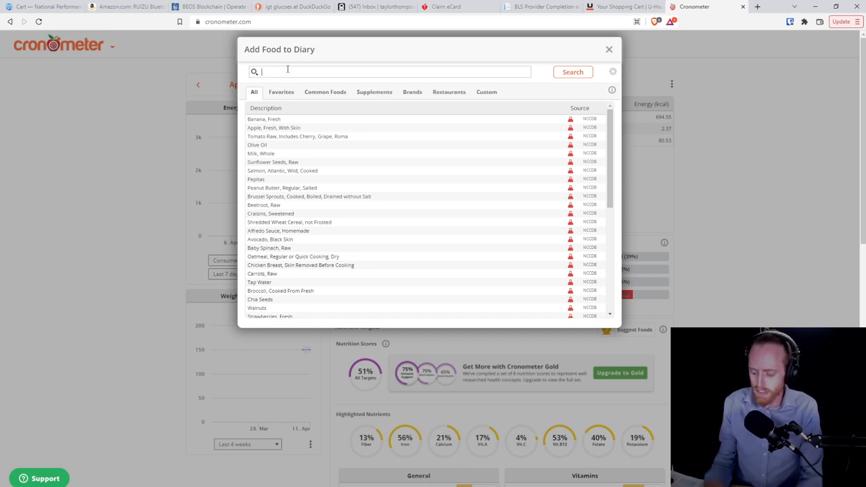
{"action": "type", "text": "spa"}
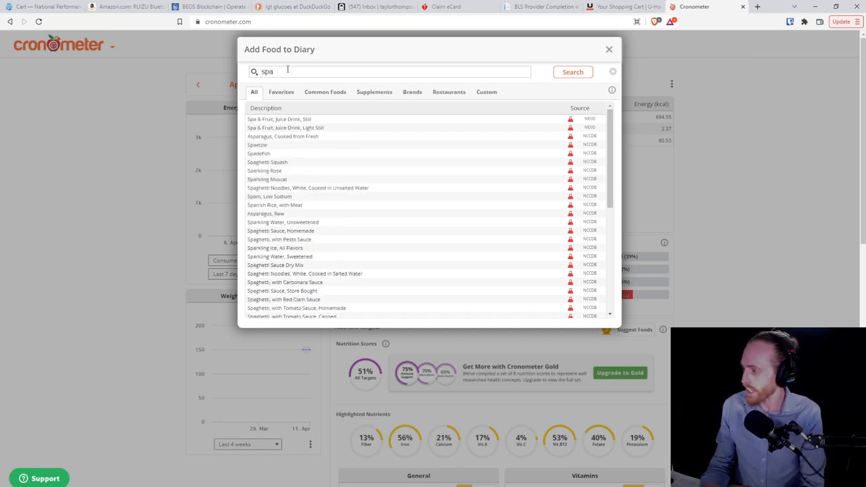
- Log 2 cups of cooked whole wheat pasta
{"action": "type", "text": "g"}
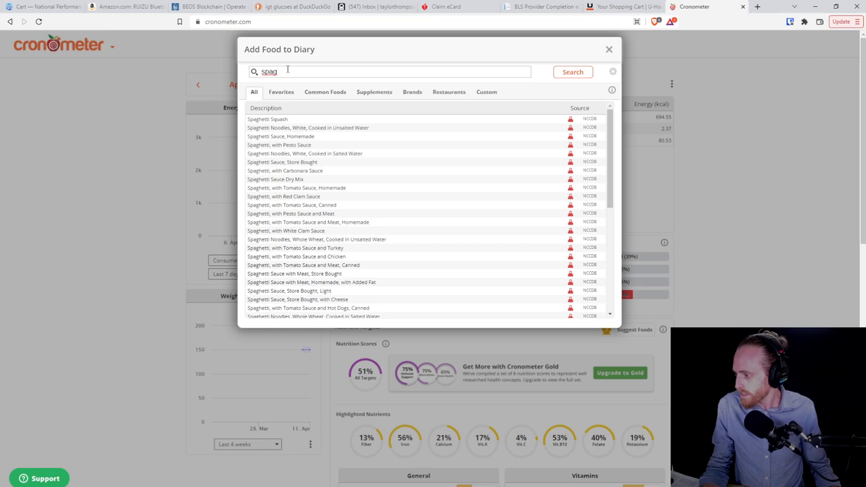
{"action": "mouse_move", "coordinate": [279, 162]}
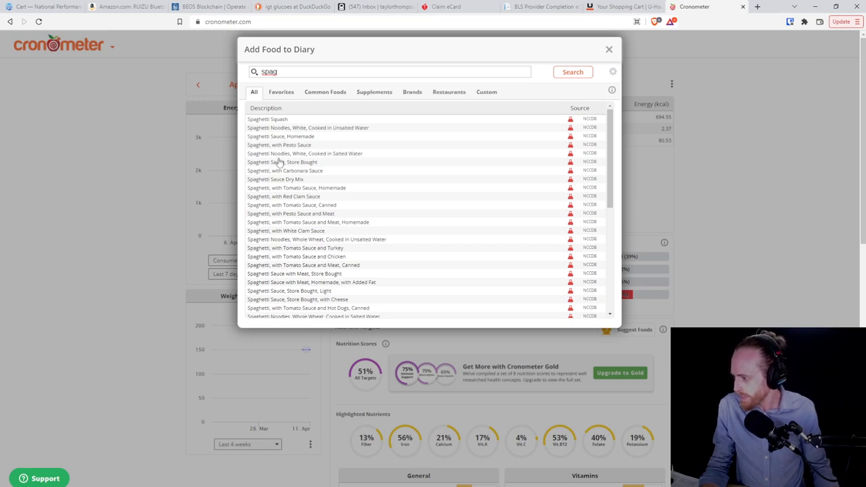
{"action": "mouse_move", "coordinate": [269, 87]}
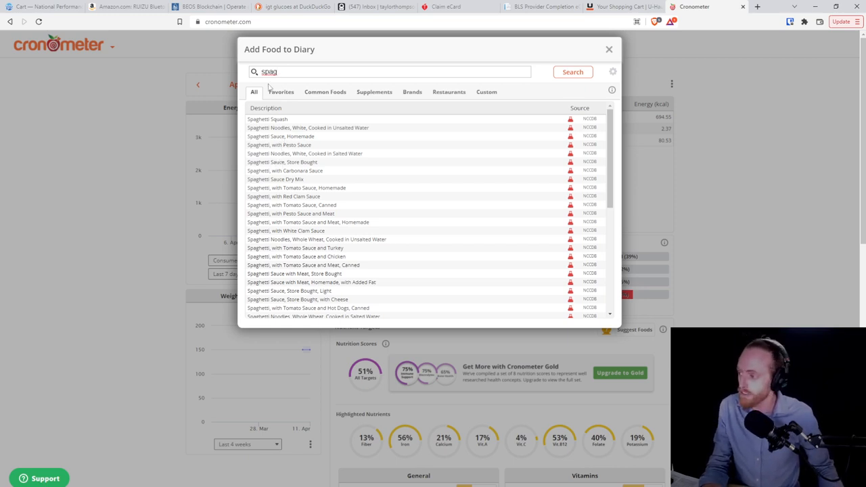
{"action": "type", "text": "whole wheat pasta"}
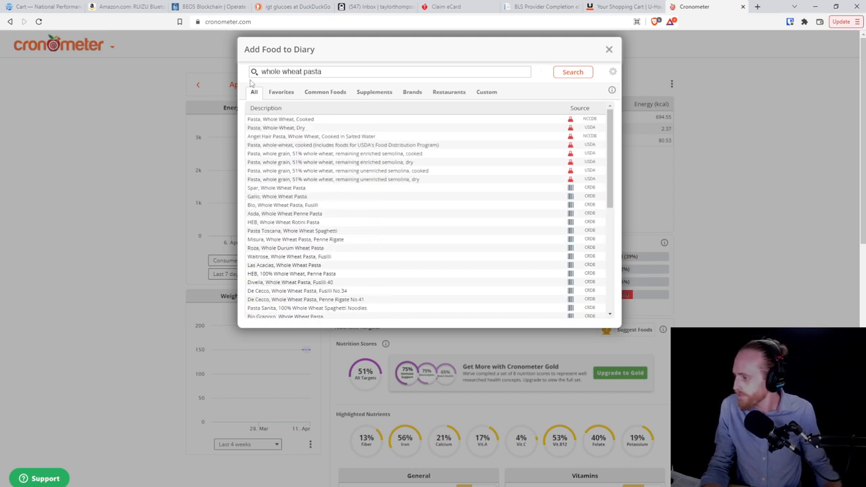
{"action": "left_click", "coordinate": [281, 119]}
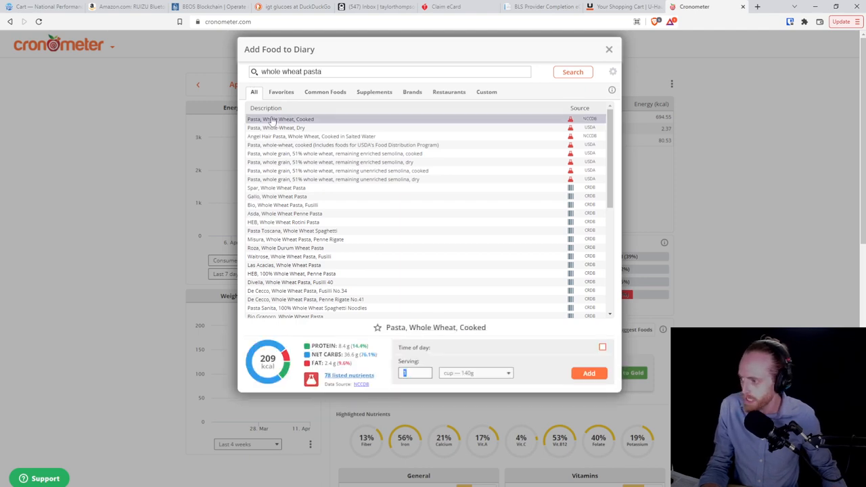
{"action": "left_click", "coordinate": [476, 373]}
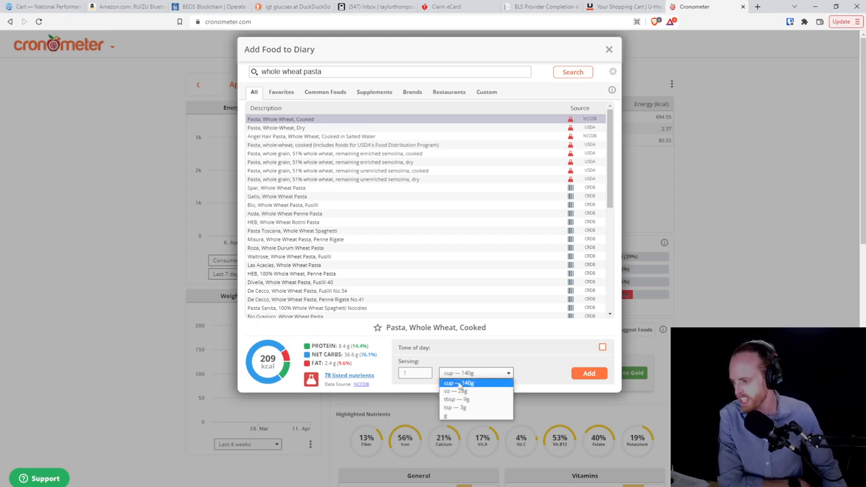
{"action": "left_click", "coordinate": [460, 383]}
{"action": "type", "text": "2"}
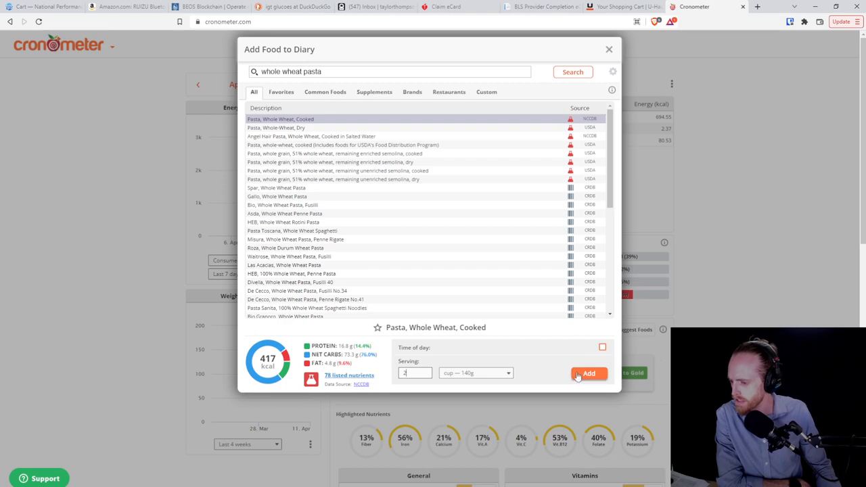
{"action": "left_click", "coordinate": [589, 373]}
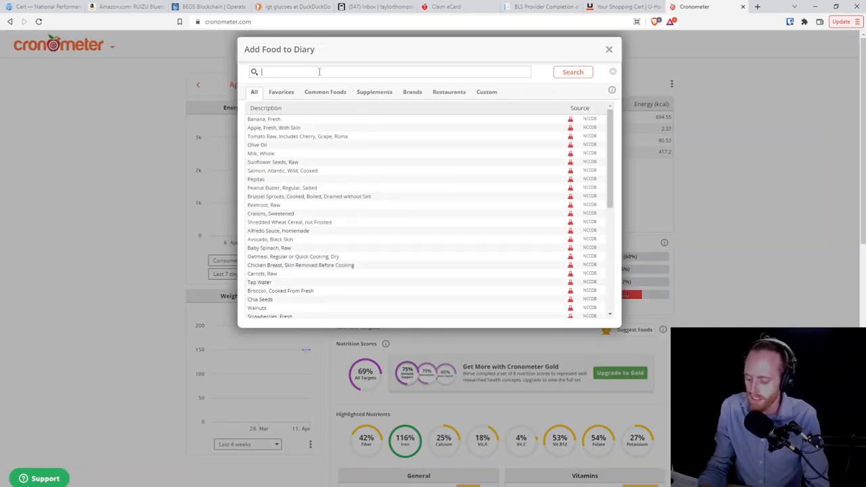
- Log two half-cup servings of ready-to-serve marinara pasta sauce
{"action": "type", "text": "pasta sau"}
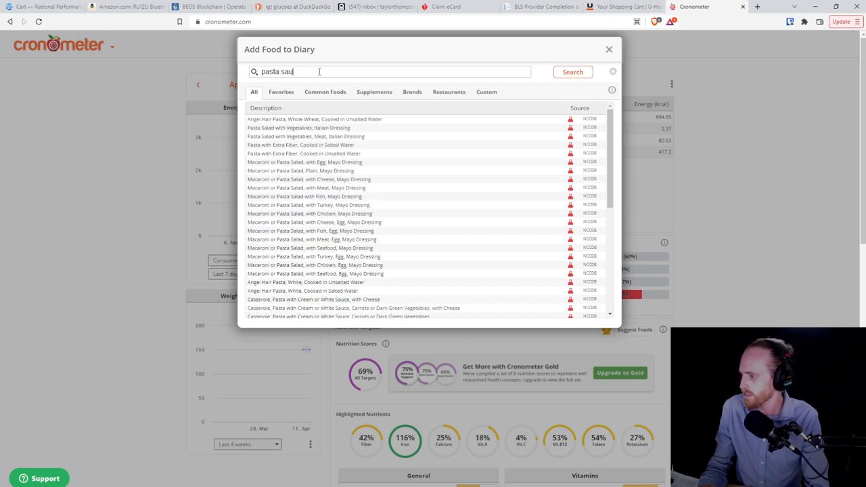
{"action": "type", "text": "ce"}
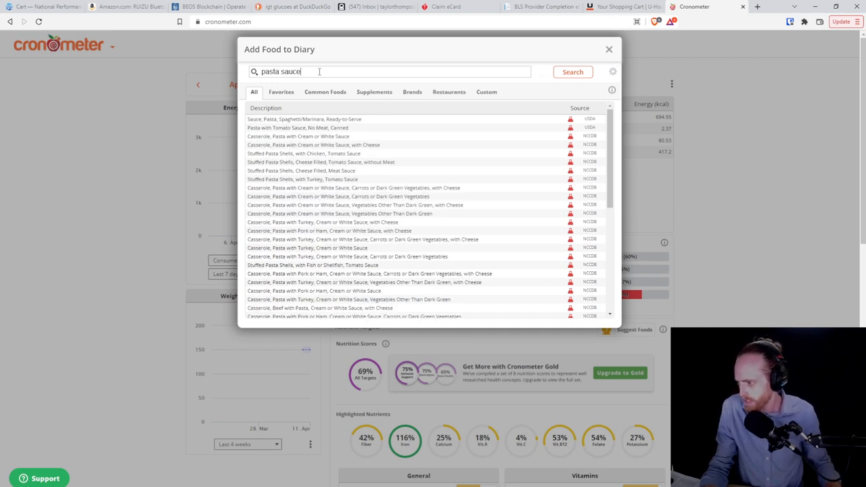
{"action": "mouse_move", "coordinate": [287, 124]}
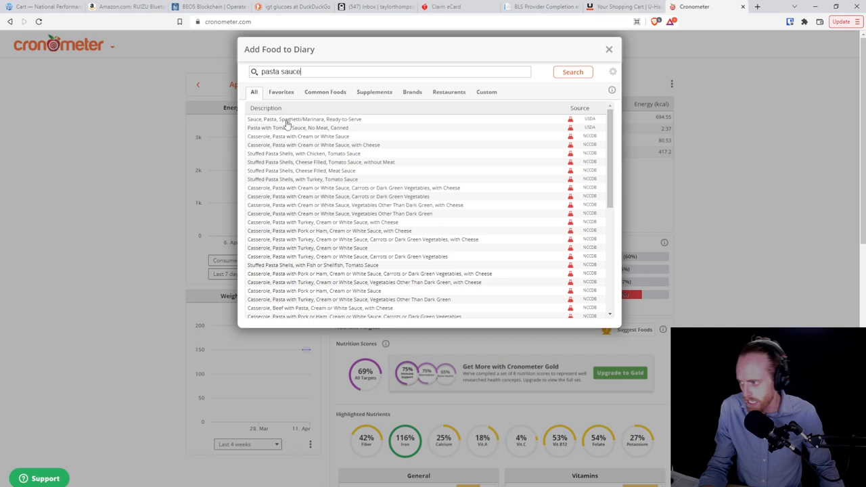
{"action": "left_click", "coordinate": [304, 119]}
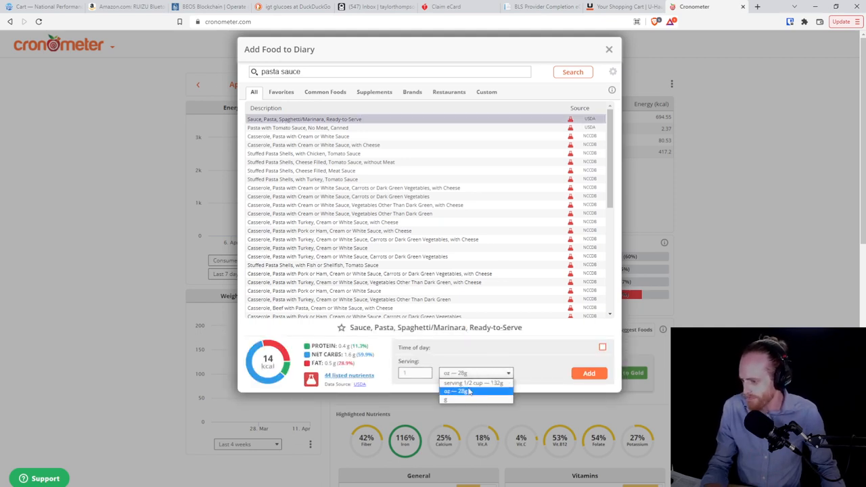
{"action": "left_click", "coordinate": [473, 383]}
{"action": "type", "text": "2"}
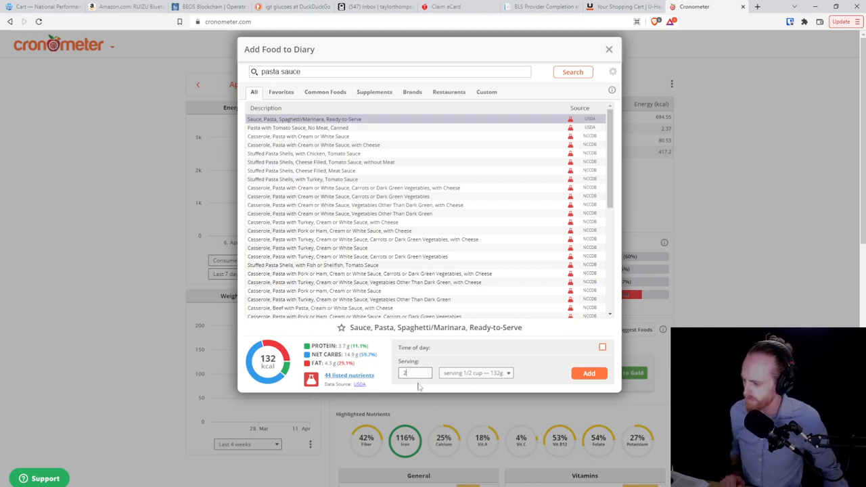
{"action": "left_click", "coordinate": [588, 372]}
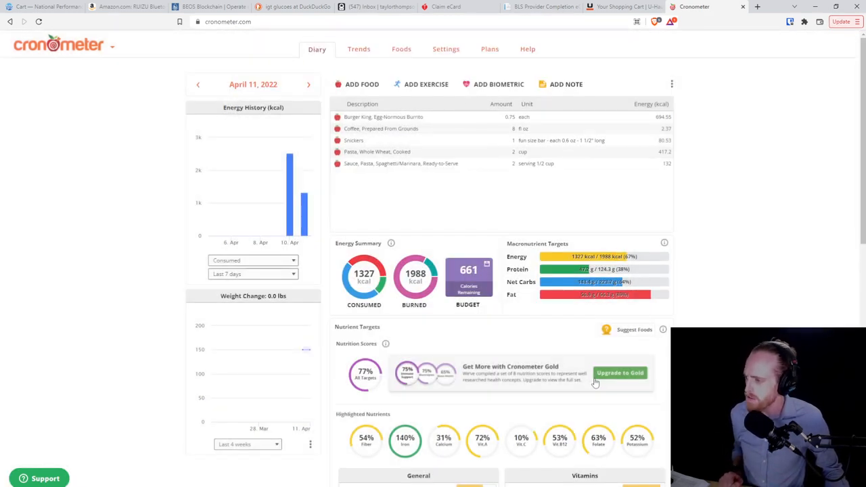
{"action": "left_click", "coordinate": [361, 84]}
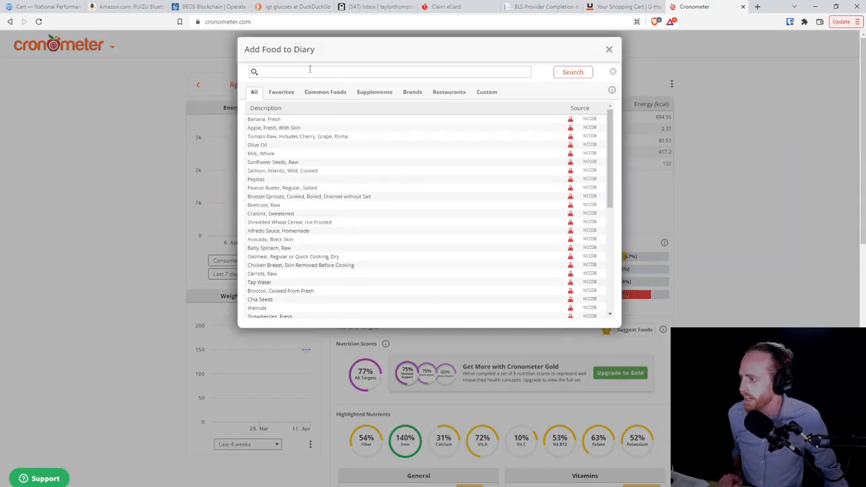
- Log 2 cups of Kroger Caesar Chopped Salad Kit, bringing April 11 to 1727 kcal
{"action": "type", "text": "ce"}
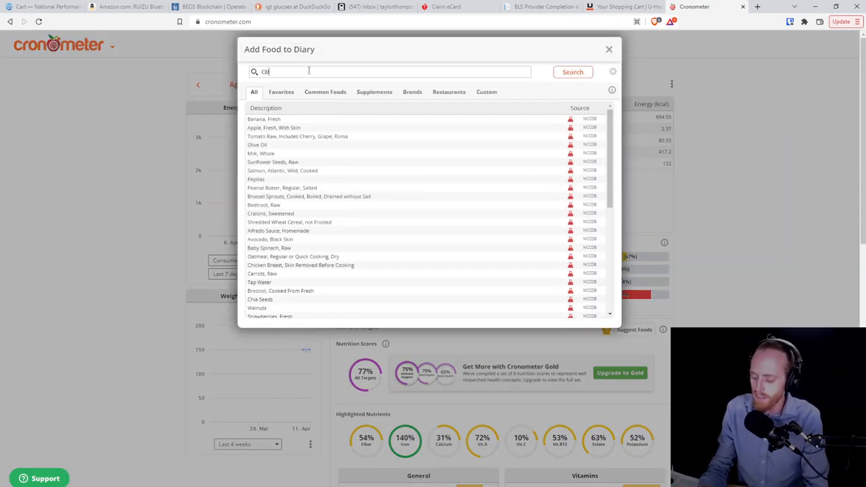
{"action": "type", "text": "ceasar sla"}
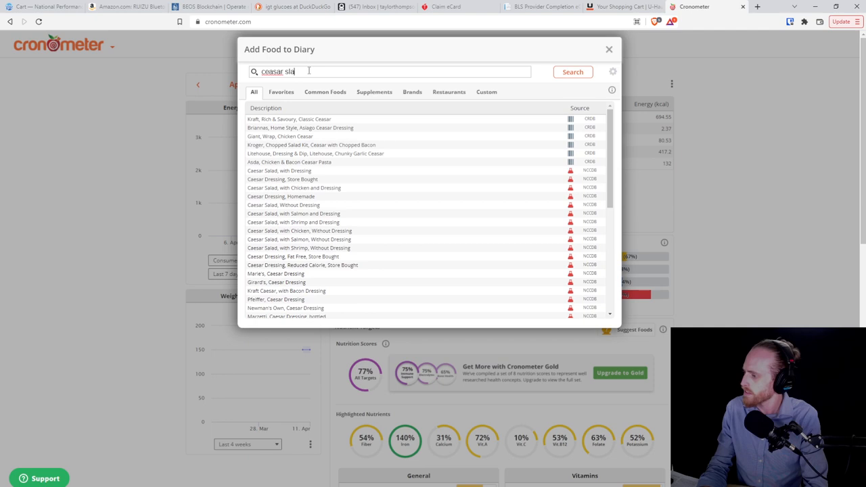
{"action": "type", "text": "ad"}
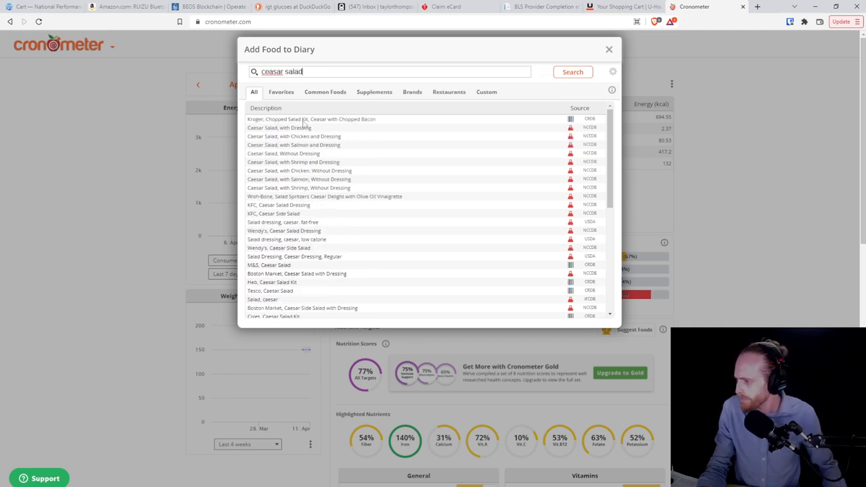
{"action": "left_click", "coordinate": [311, 118]}
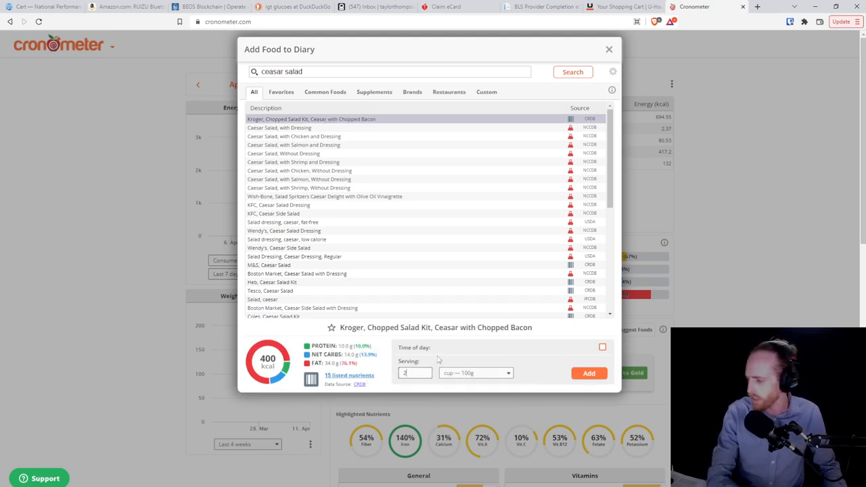
{"action": "left_click", "coordinate": [476, 372]}
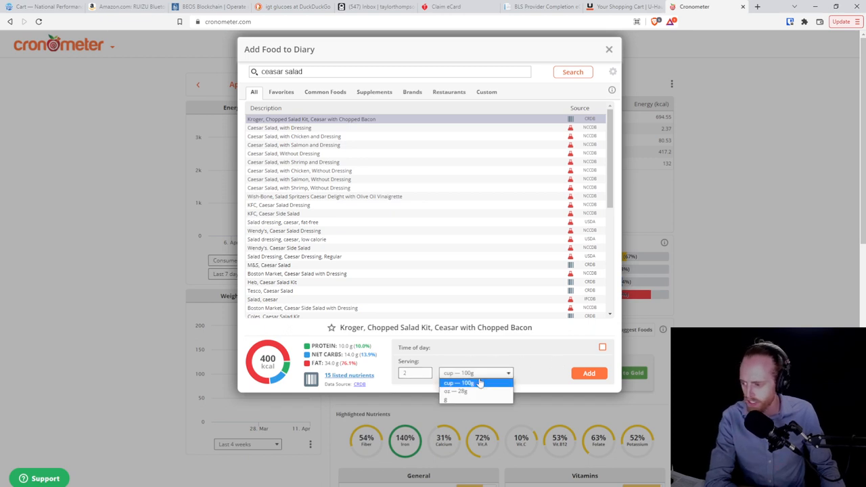
{"action": "left_click", "coordinate": [454, 391]}
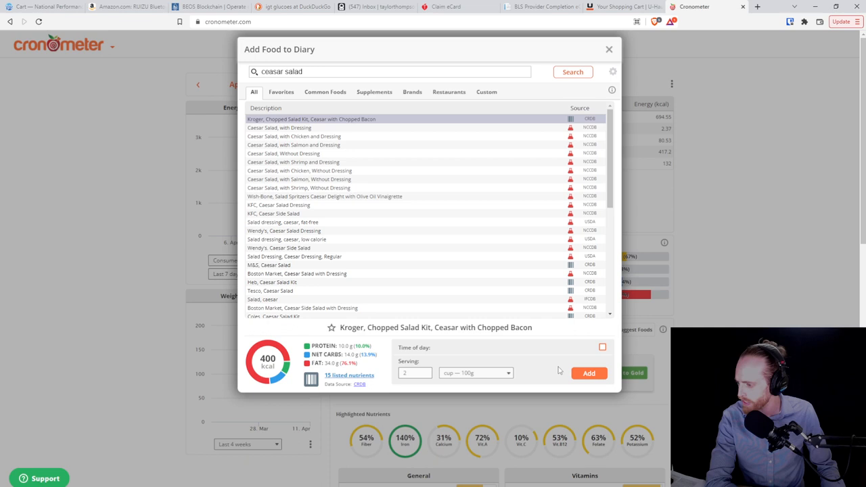
{"action": "left_click", "coordinate": [589, 372]}
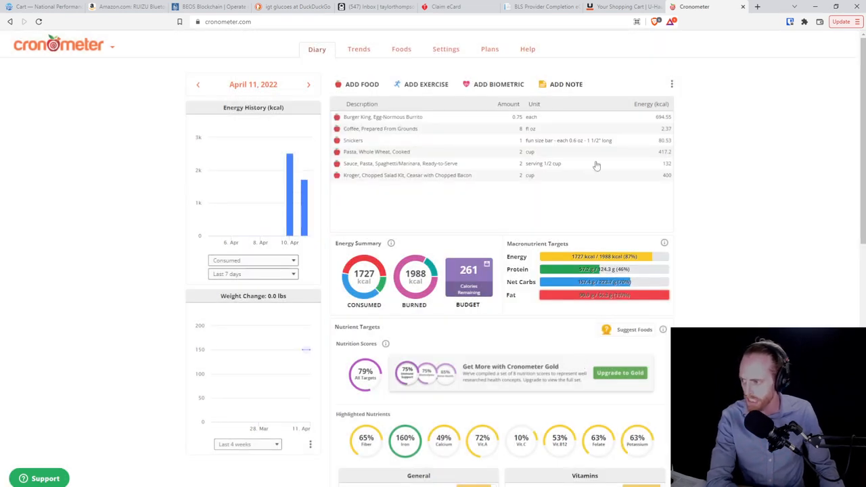
{"action": "mouse_move", "coordinate": [386, 161]}
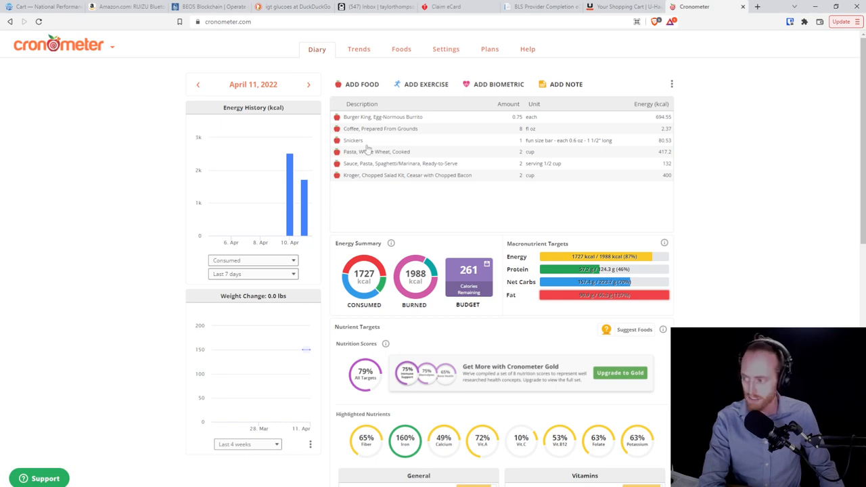
{"action": "mouse_move", "coordinate": [337, 136]}
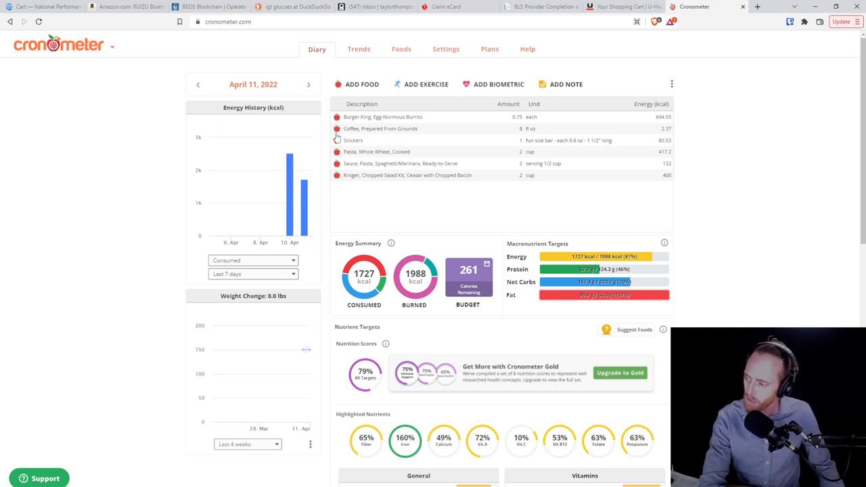
{"action": "mouse_move", "coordinate": [371, 320]}
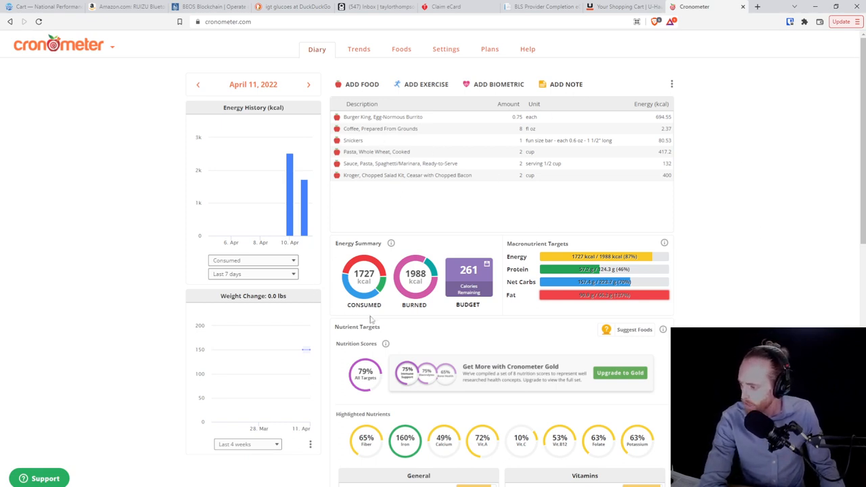
{"action": "mouse_move", "coordinate": [732, 280]}
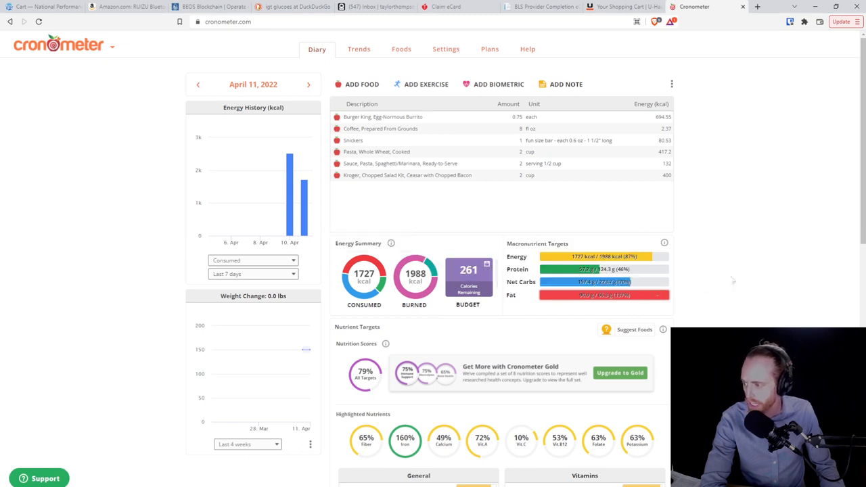
{"action": "mouse_move", "coordinate": [306, 349]}
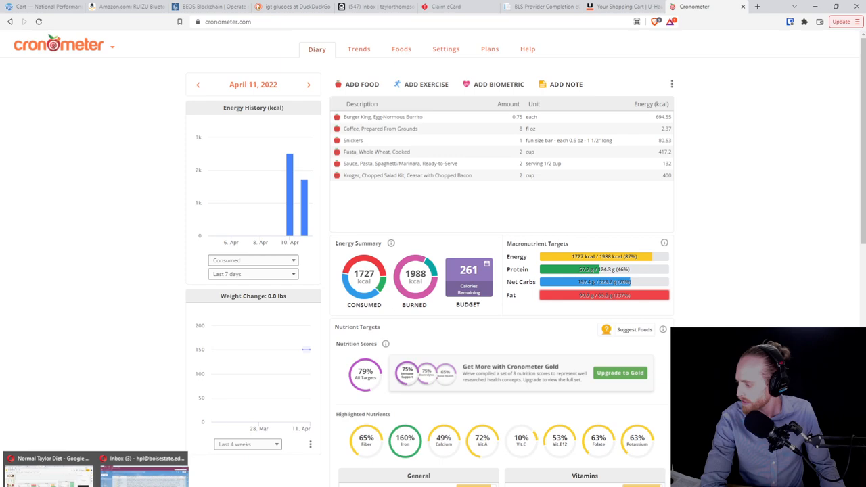
{"action": "left_click", "coordinate": [346, 7]}
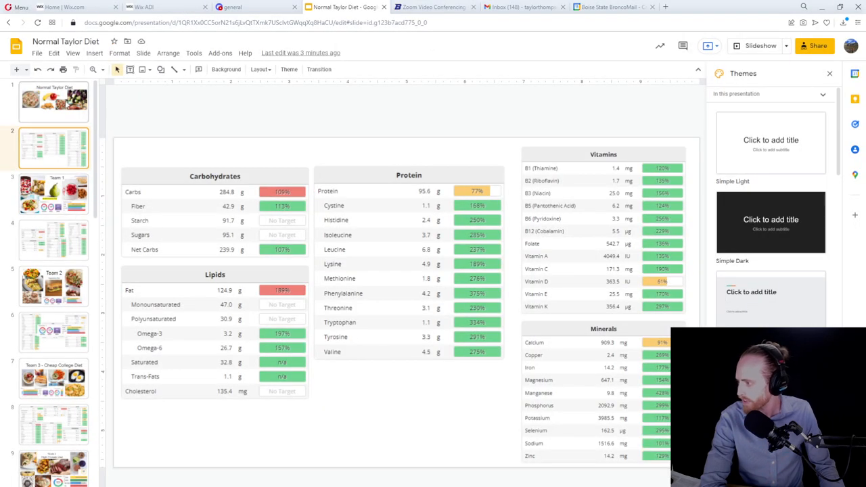
- Review the Team 1 Mediterranean Diet slide and its nutrient tables, then return to Cronometer
{"action": "left_click", "coordinate": [54, 194]}
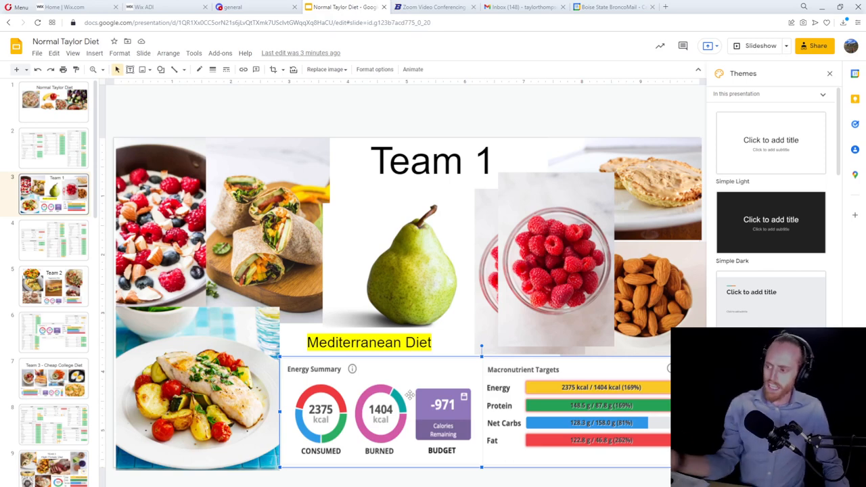
{"action": "mouse_move", "coordinate": [452, 441]}
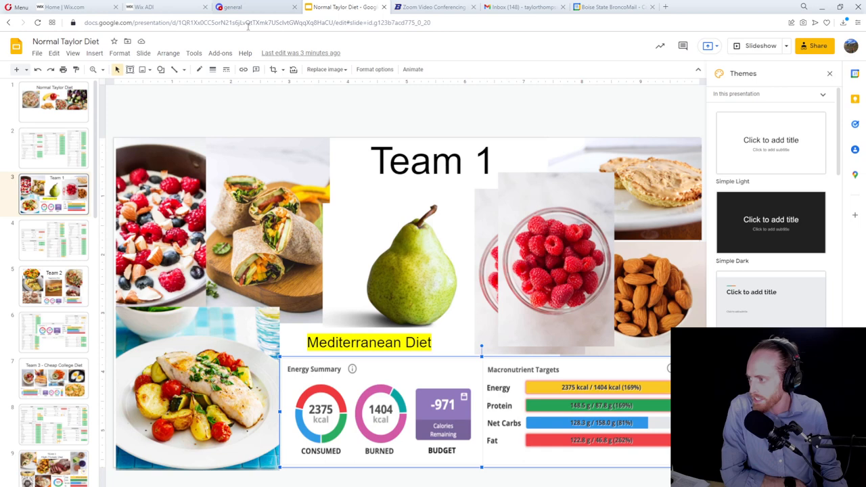
{"action": "left_click", "coordinate": [53, 239]}
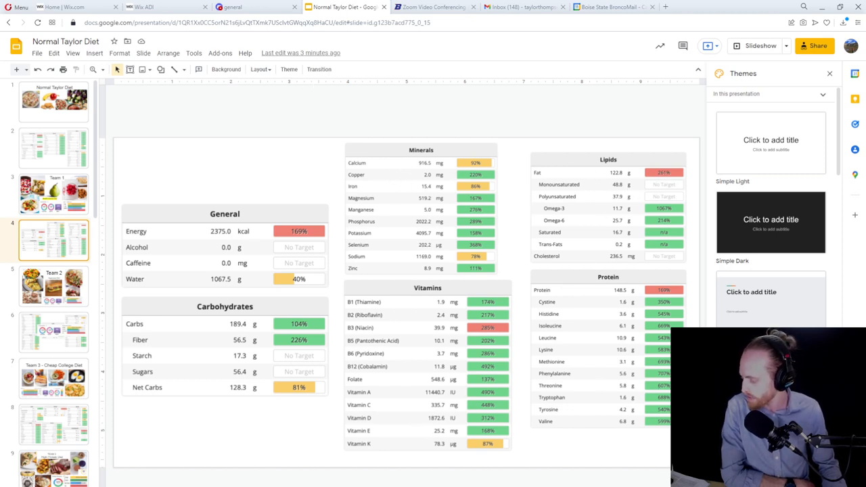
{"action": "left_click", "coordinate": [693, 7]}
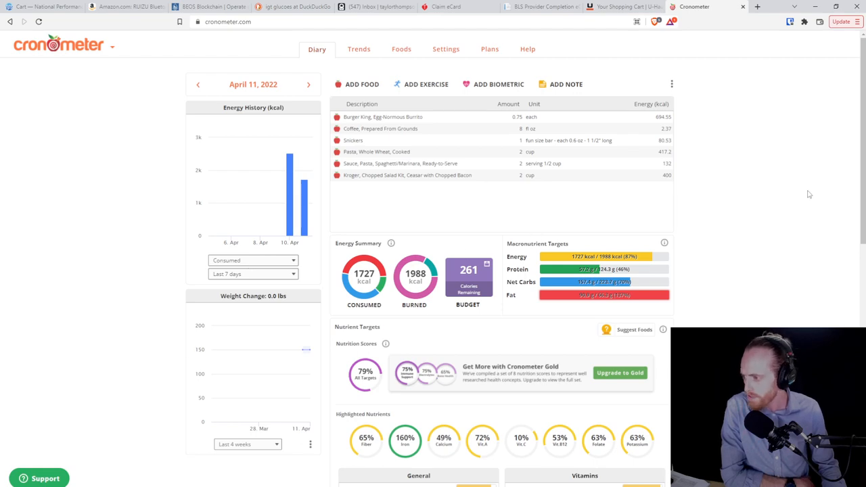
{"action": "scroll", "scroll_direction": "down", "scroll_amount": 3}
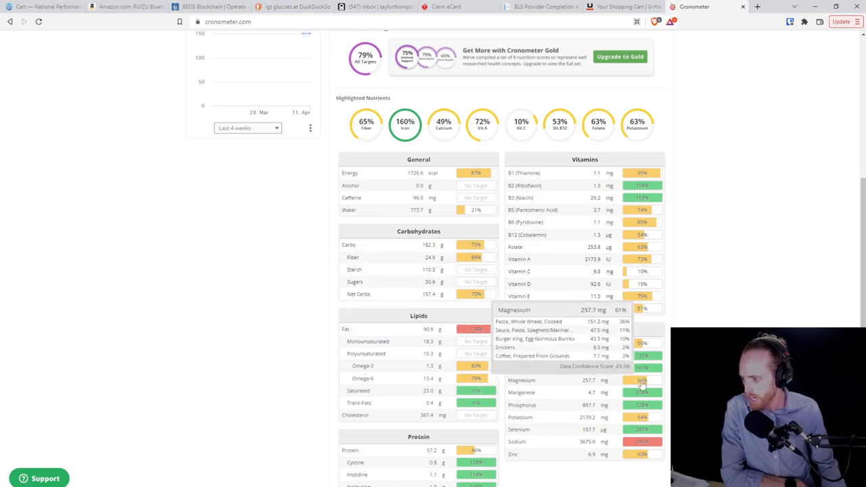
{"action": "scroll", "scroll_direction": "up", "scroll_amount": 3}
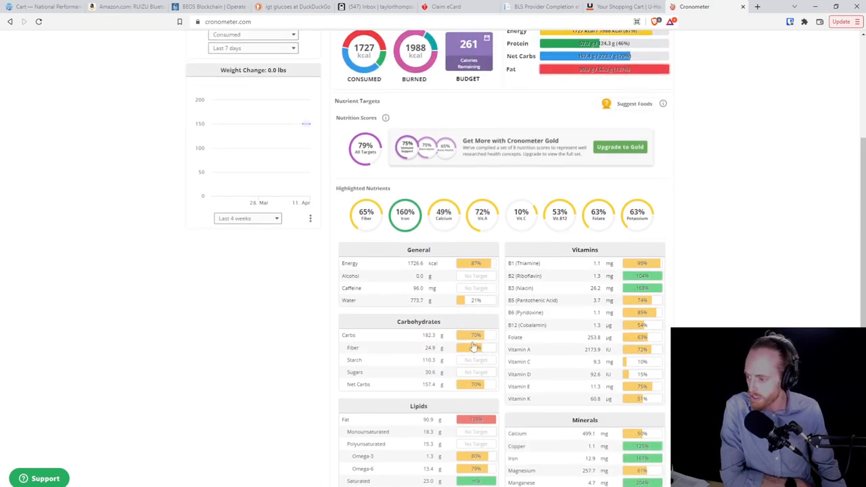
{"action": "scroll", "scroll_direction": "down", "scroll_amount": 3}
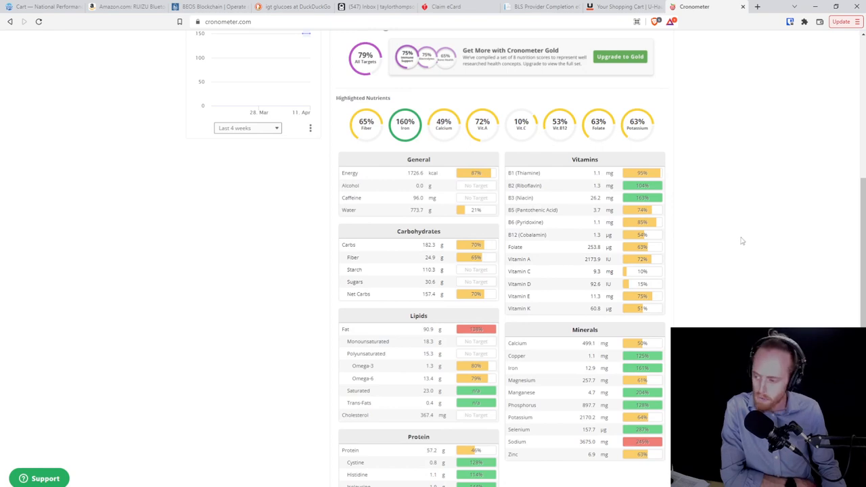
{"action": "mouse_move", "coordinate": [683, 251]}
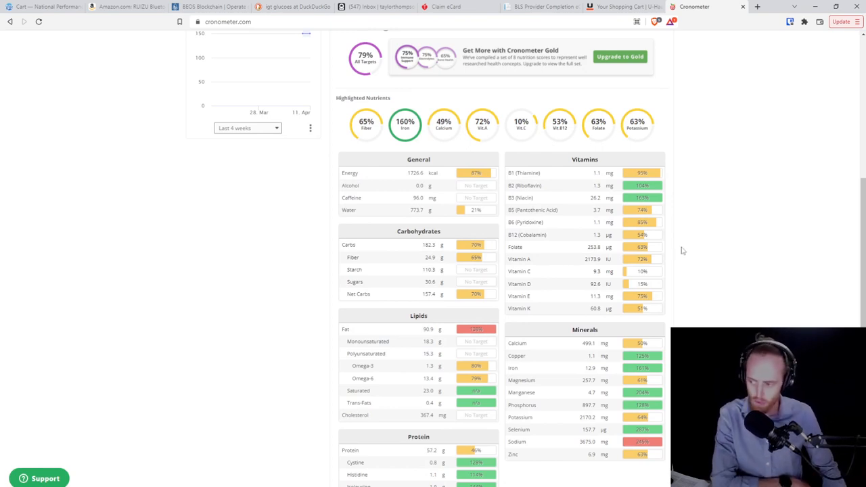
{"action": "mouse_move", "coordinate": [298, 232]}
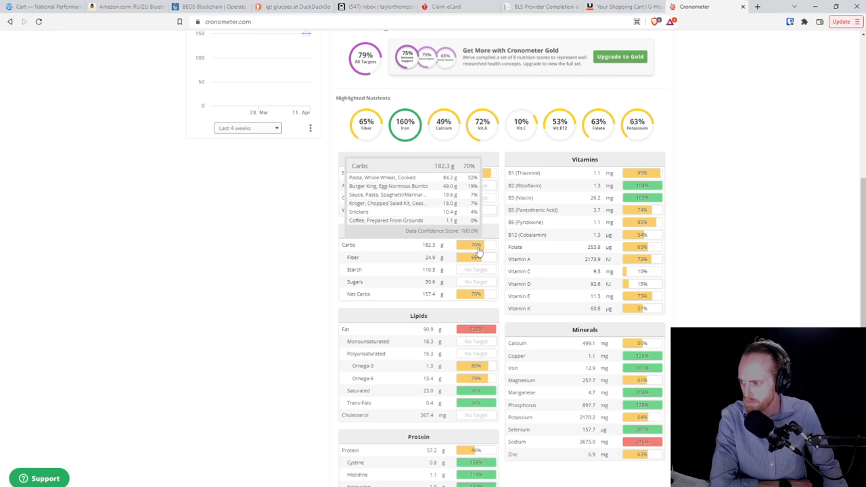
{"action": "scroll", "scroll_direction": "up", "scroll_amount": 3}
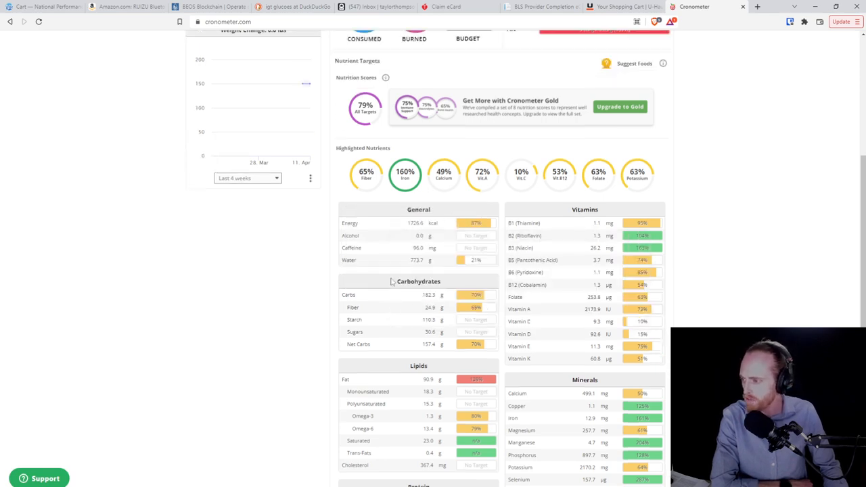
{"action": "scroll", "scroll_direction": "up", "scroll_amount": 3}
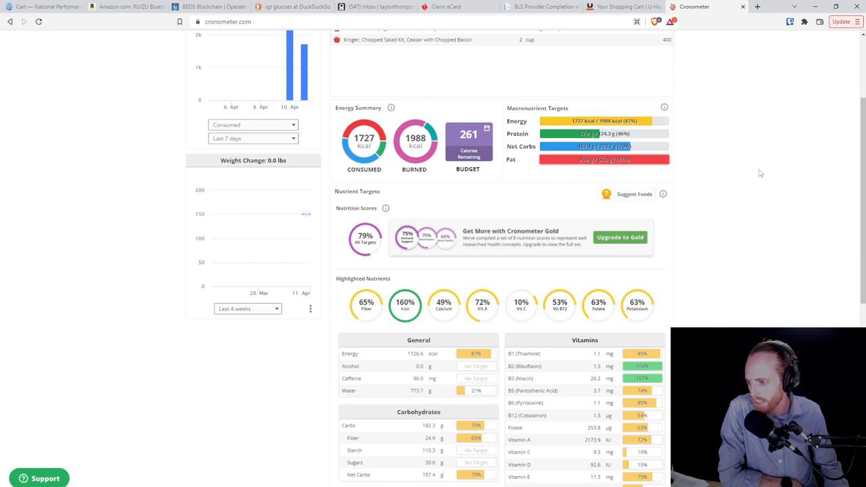
{"action": "scroll", "scroll_direction": "down", "scroll_amount": 3}
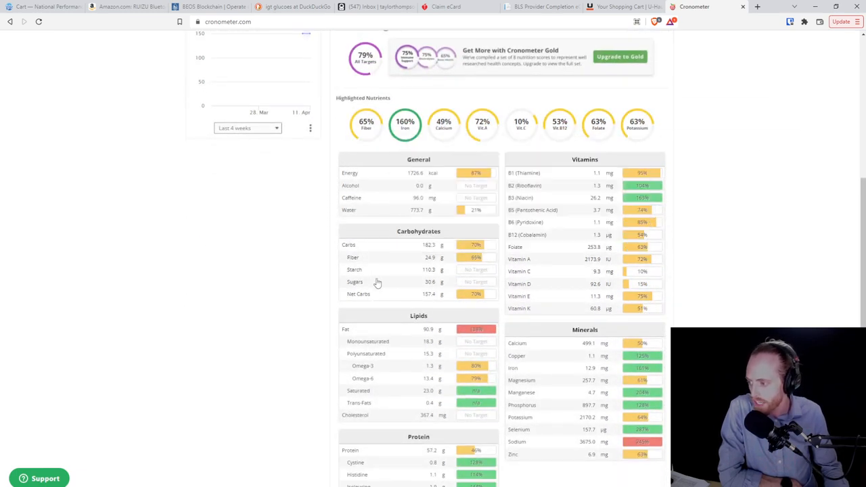
{"action": "mouse_move", "coordinate": [365, 289]}
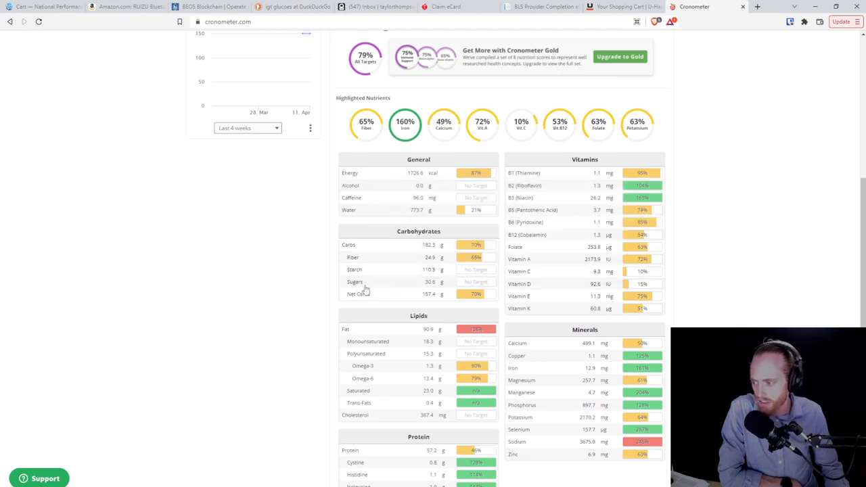
{"action": "mouse_move", "coordinate": [431, 288]}
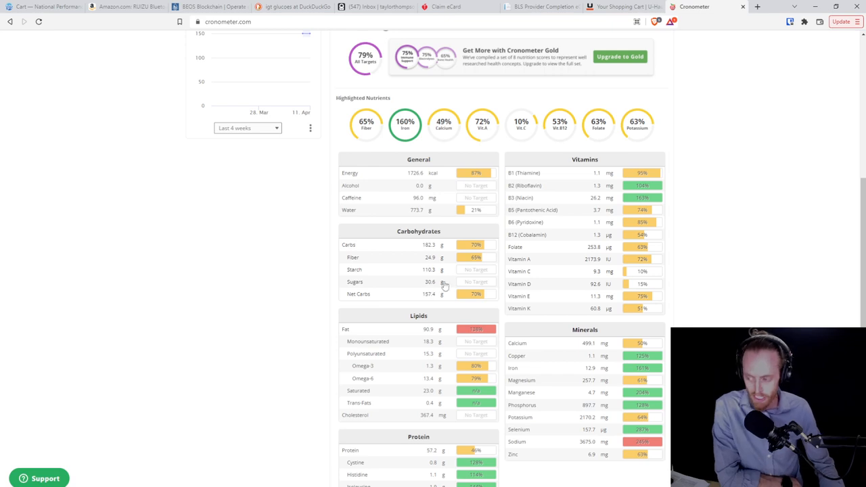
{"action": "mouse_move", "coordinate": [402, 295]}
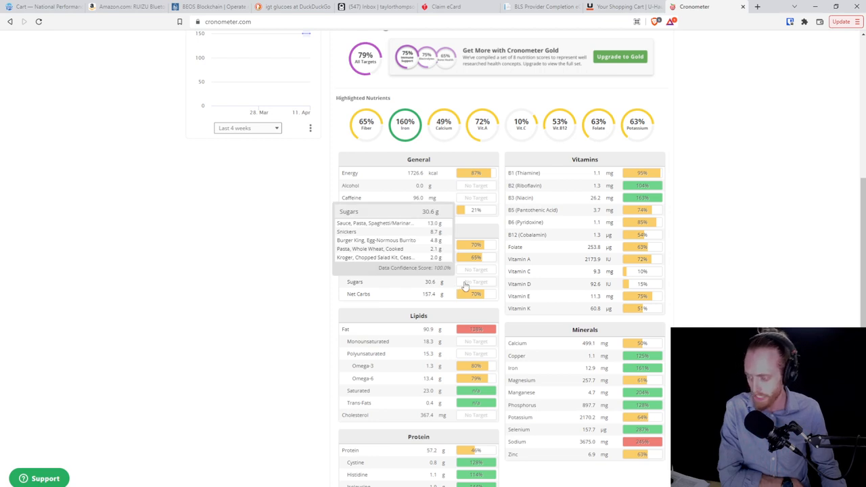
{"action": "mouse_move", "coordinate": [467, 286]}
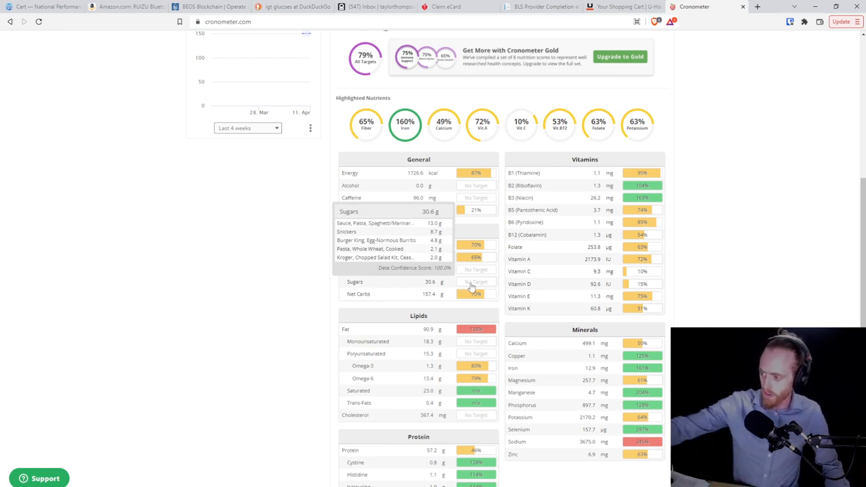
{"action": "mouse_move", "coordinate": [472, 286]}
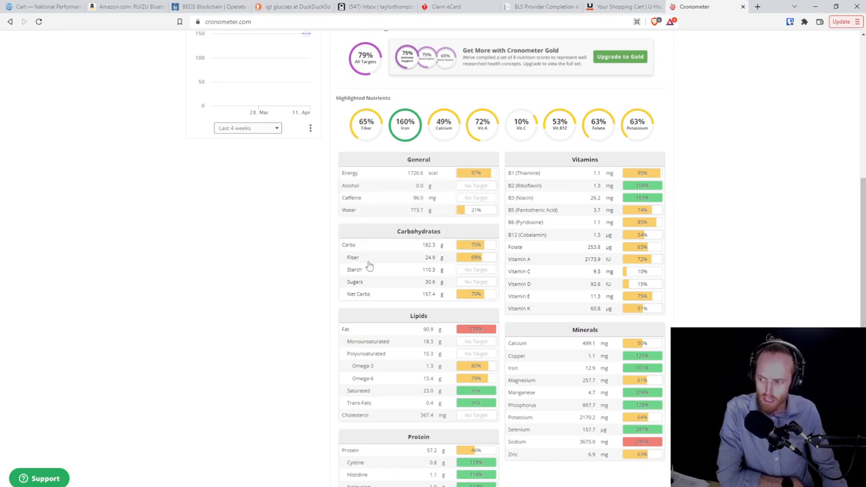
{"action": "mouse_move", "coordinate": [404, 258]}
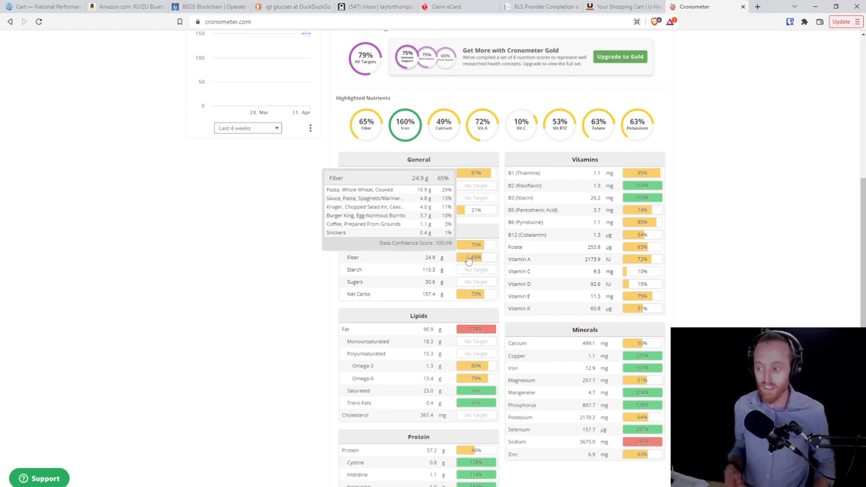
{"action": "mouse_move", "coordinate": [465, 262]}
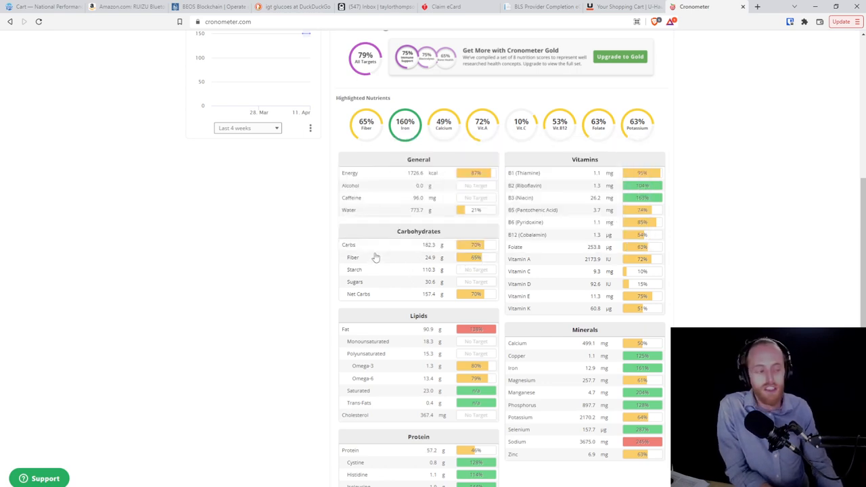
{"action": "scroll", "scroll_direction": "down", "scroll_amount": 3}
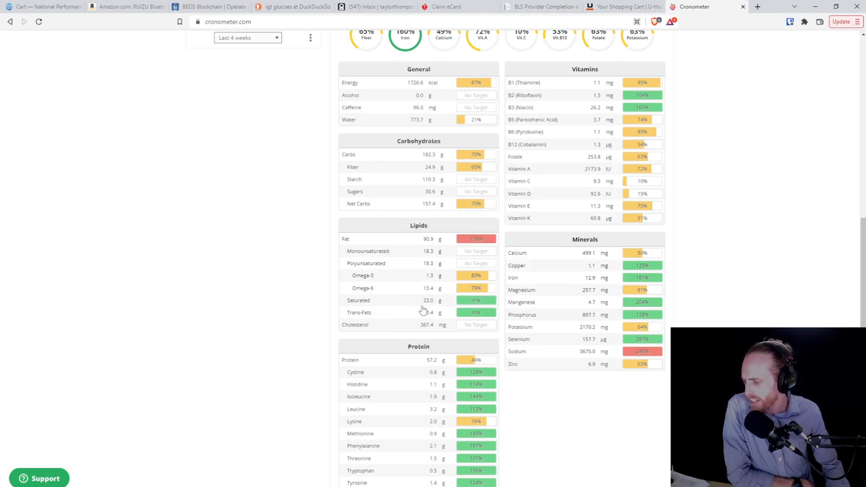
{"action": "mouse_move", "coordinate": [429, 304]}
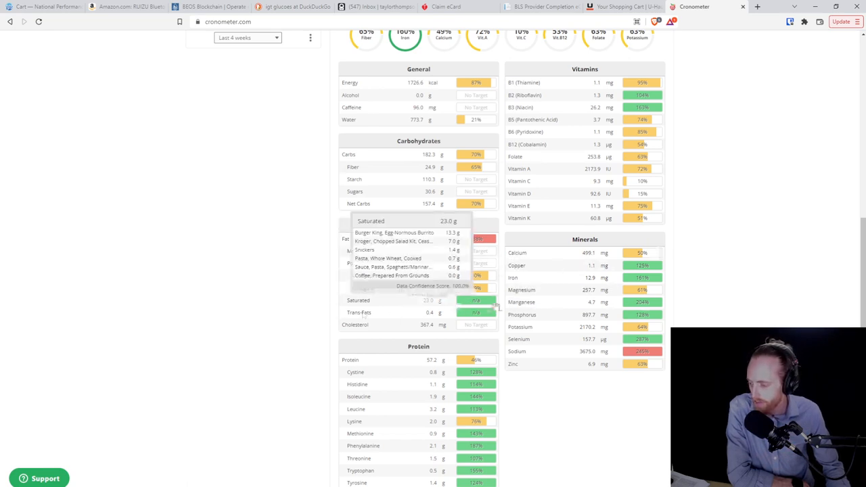
{"action": "scroll", "scroll_direction": "down", "scroll_amount": 3}
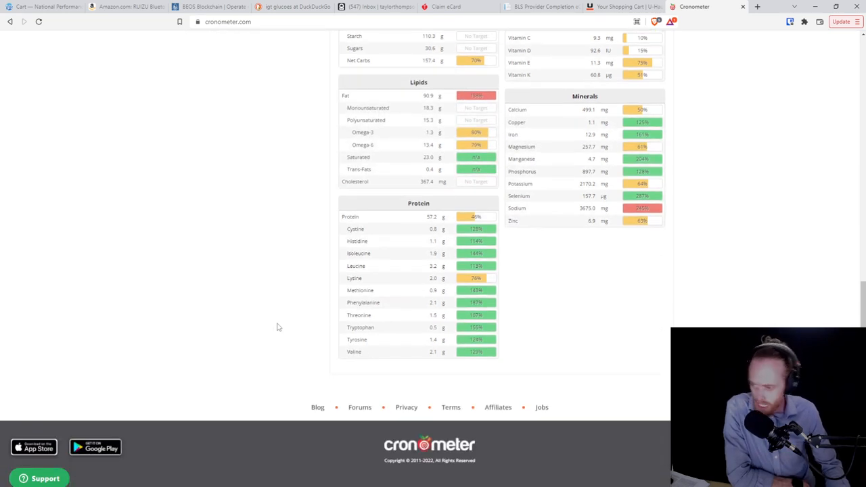
{"action": "mouse_move", "coordinate": [476, 241]}
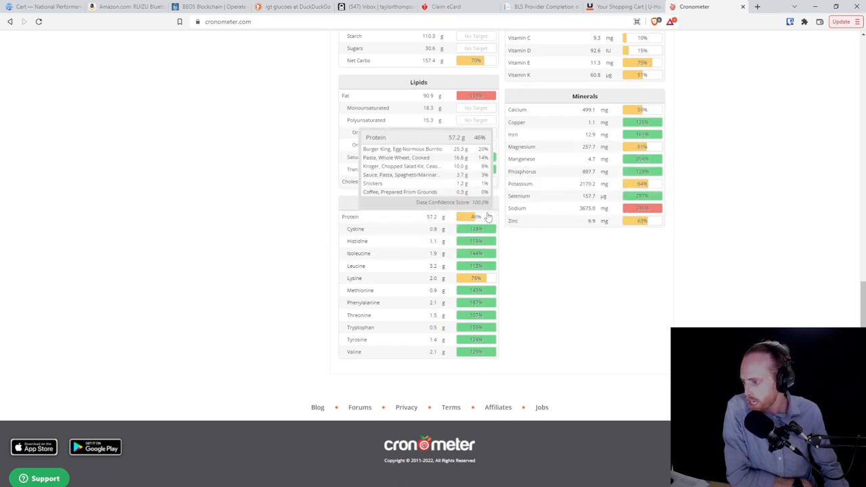
{"action": "mouse_move", "coordinate": [481, 220]}
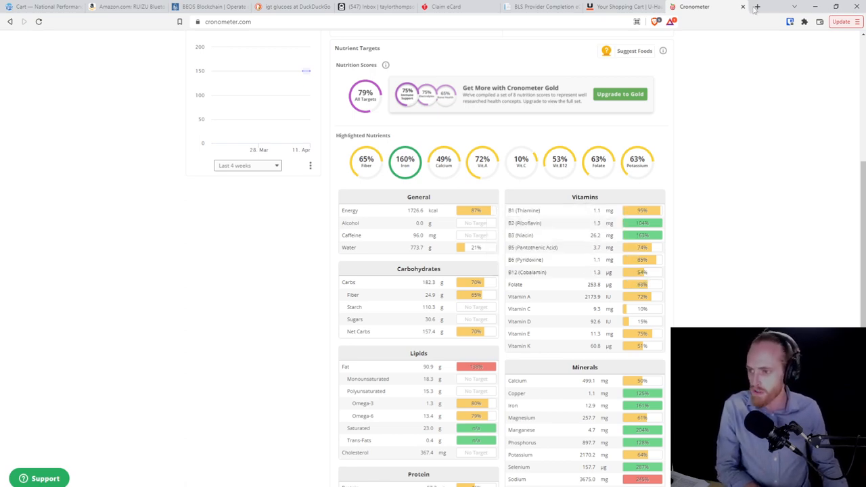
- Search 'foods high in b12' and read Healthline's list down to beef, then return to Cronometer
{"action": "left_click", "coordinate": [757, 6]}
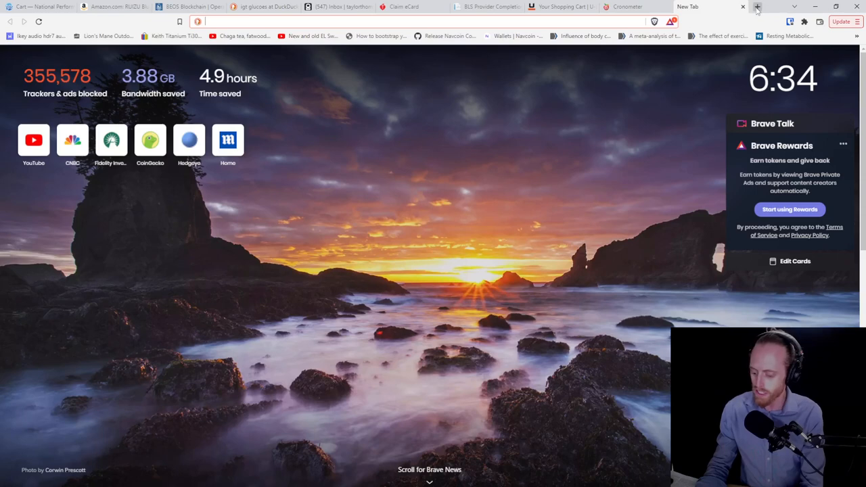
{"action": "type", "text": "foods hi"}
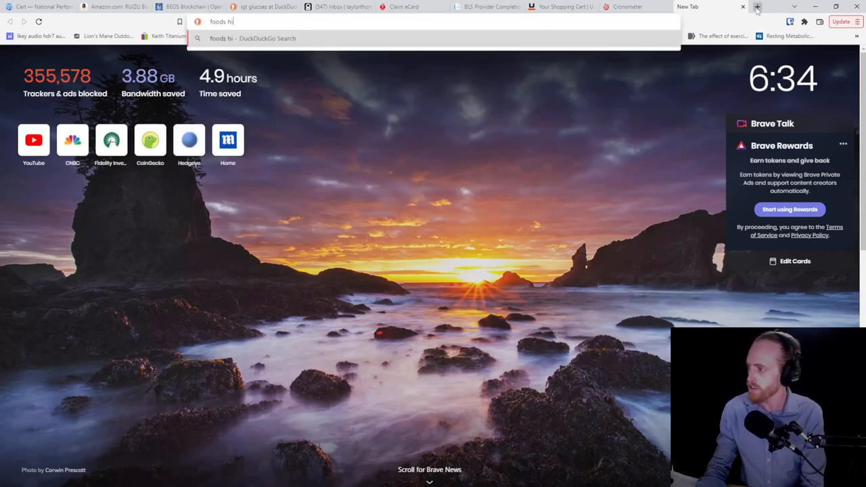
{"action": "type", "text": "gh in b12"}
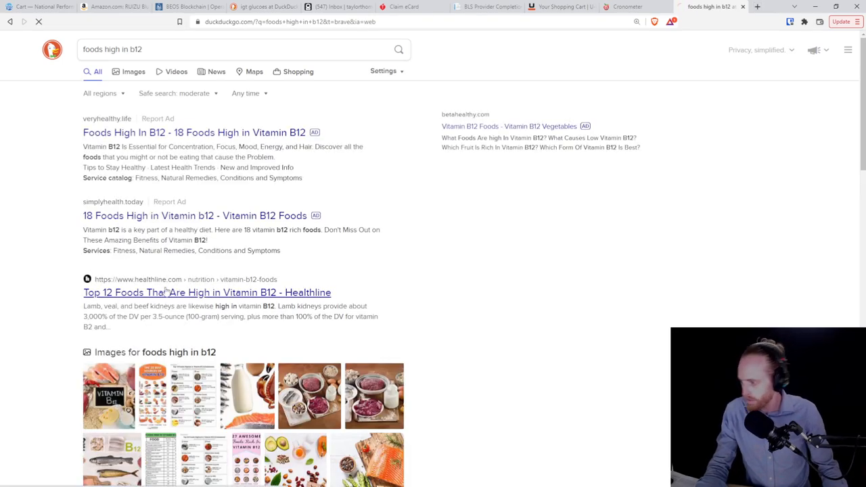
{"action": "left_click", "coordinate": [207, 292]}
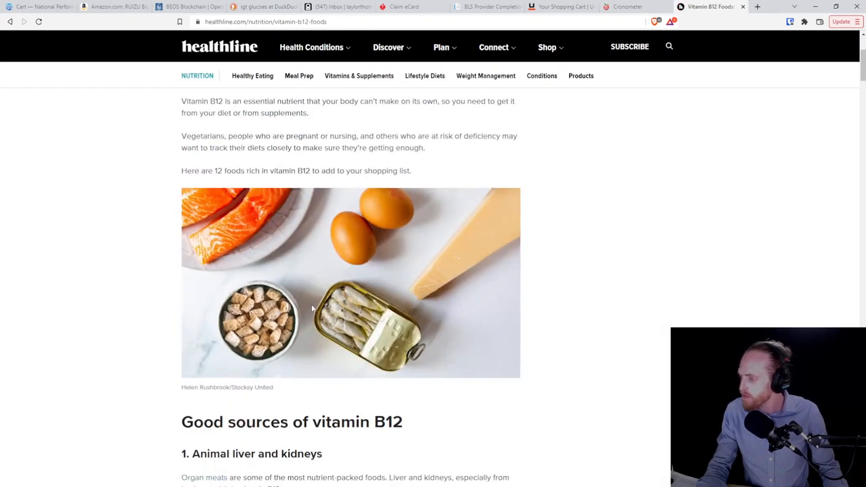
{"action": "scroll", "scroll_direction": "down", "scroll_amount": 3}
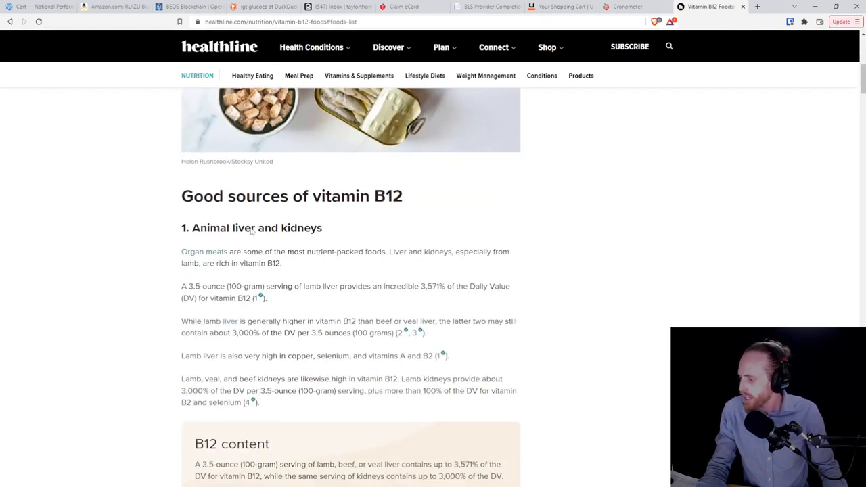
{"action": "scroll", "scroll_direction": "down", "scroll_amount": 3}
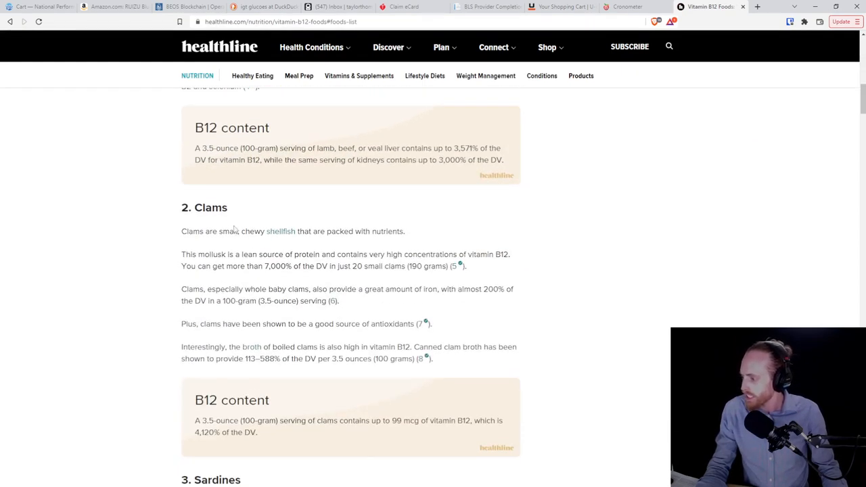
{"action": "scroll", "scroll_direction": "down", "scroll_amount": 3}
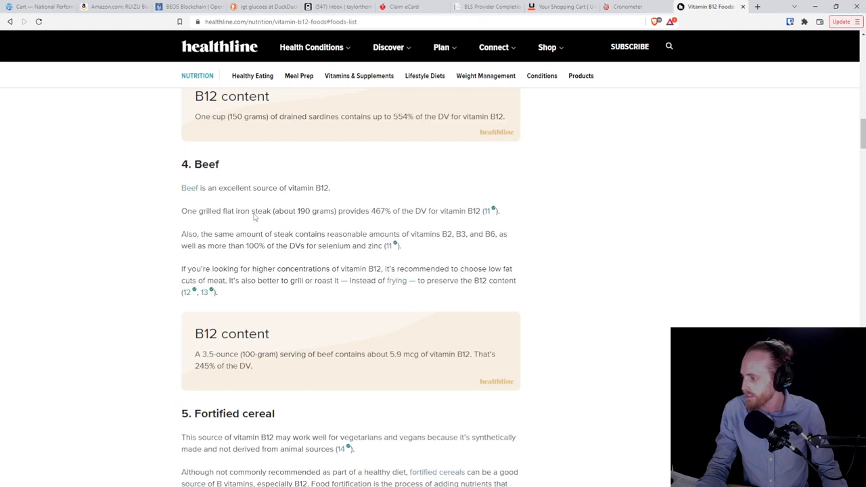
{"action": "double_click", "coordinate": [199, 163]}
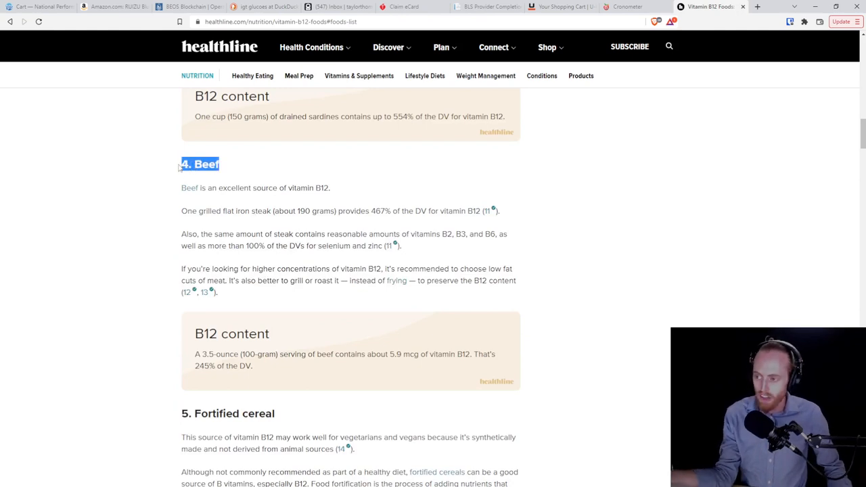
{"action": "left_click", "coordinate": [626, 6]}
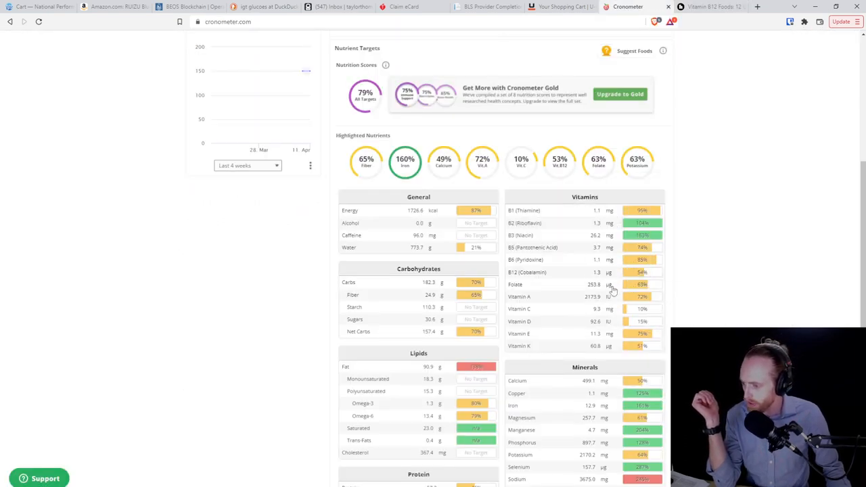
- Search for high-folate foods and skim MyFoodData's list past spinach and broccoli
{"action": "left_click", "coordinate": [707, 7]}
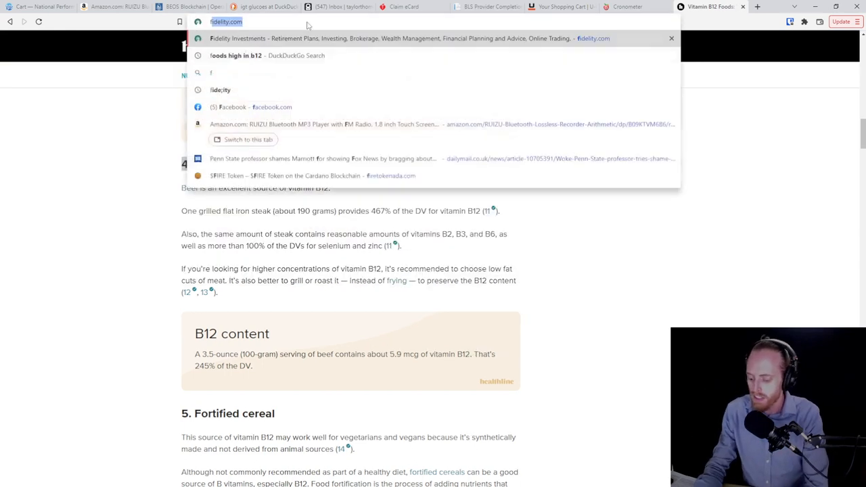
{"action": "type", "text": "foods high in folo"}
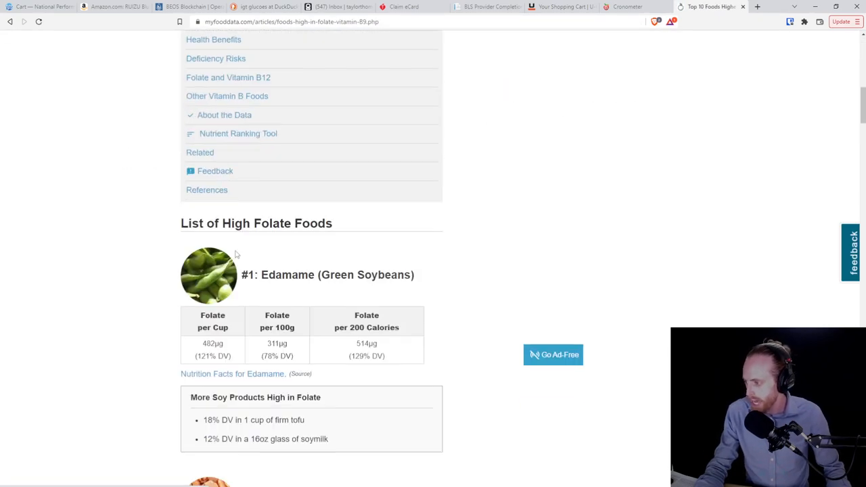
{"action": "scroll", "scroll_direction": "down", "scroll_amount": 3}
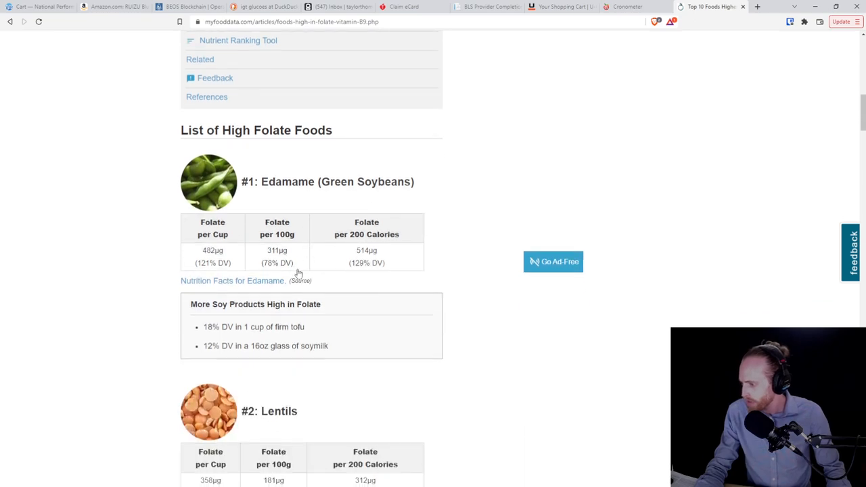
{"action": "scroll", "scroll_direction": "down", "scroll_amount": 3}
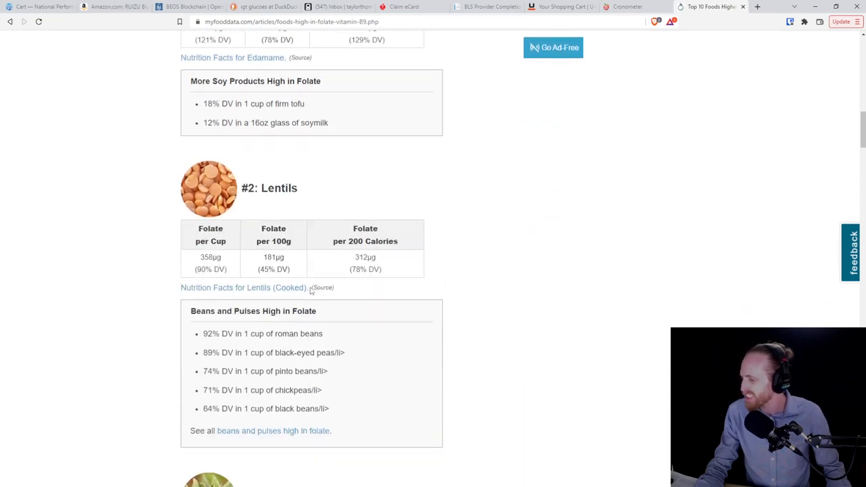
{"action": "scroll", "scroll_direction": "down", "scroll_amount": 3}
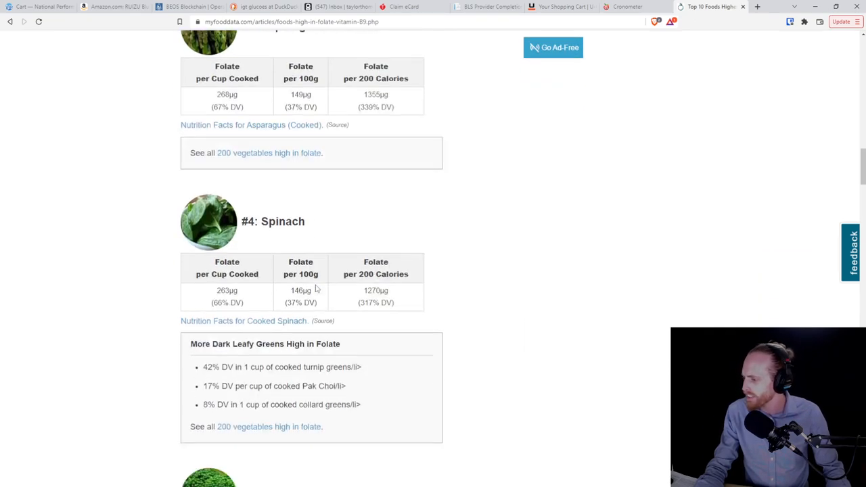
{"action": "scroll", "scroll_direction": "down", "scroll_amount": 3}
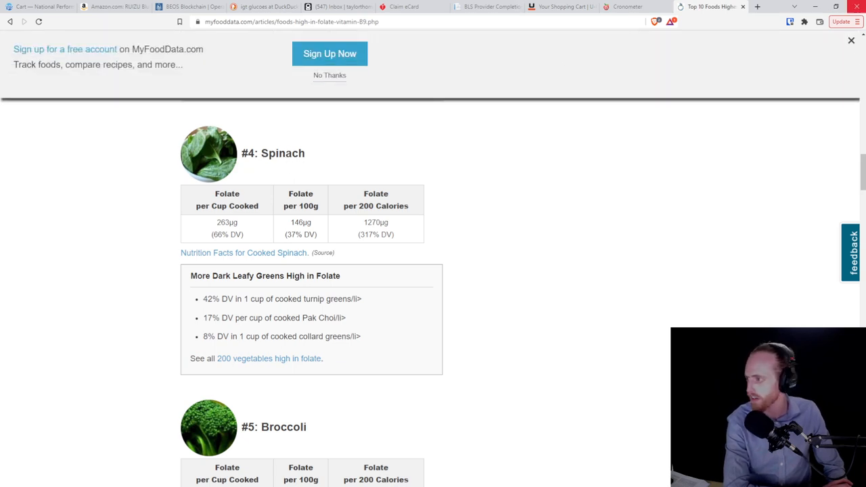
{"action": "left_click", "coordinate": [626, 7]}
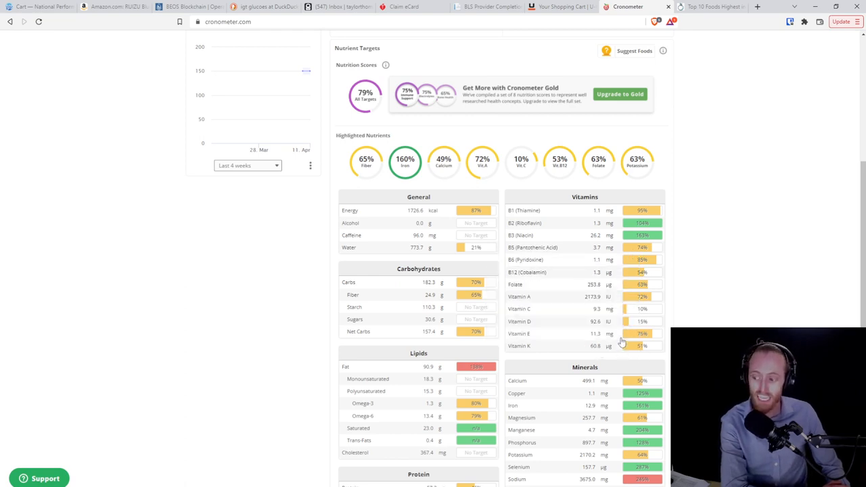
- Scroll the April 11 report to check which foods supplied vitamin K
{"action": "scroll", "scroll_direction": "down", "scroll_amount": 3}
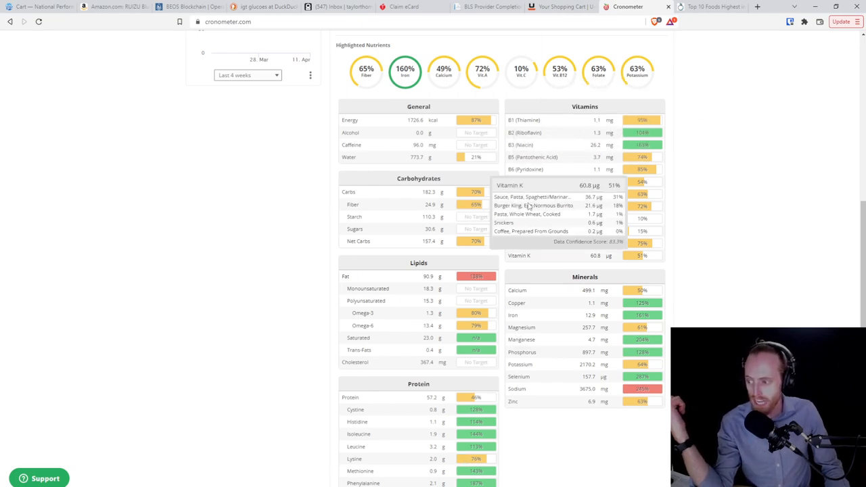
{"action": "scroll", "scroll_direction": "up", "scroll_amount": 3}
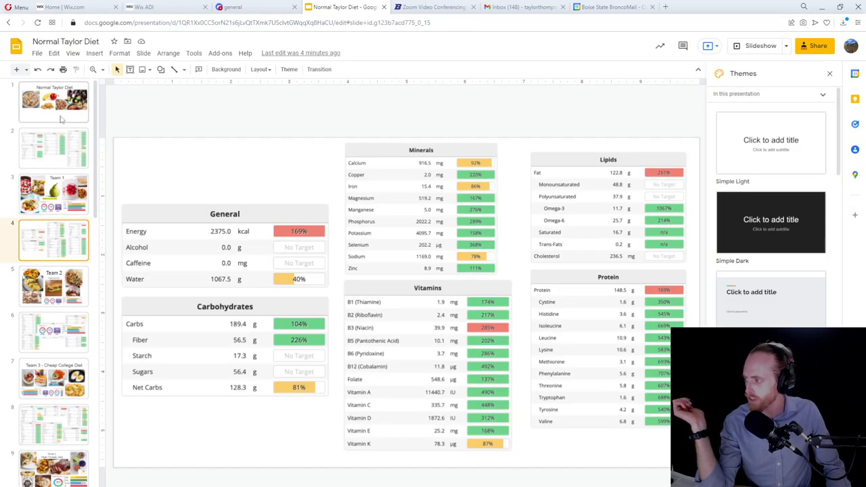
- Flip from the title slide through Team 1's Mediterranean Diet tables to Team 3's Cheap College Diet slide
{"action": "left_click", "coordinate": [53, 102]}
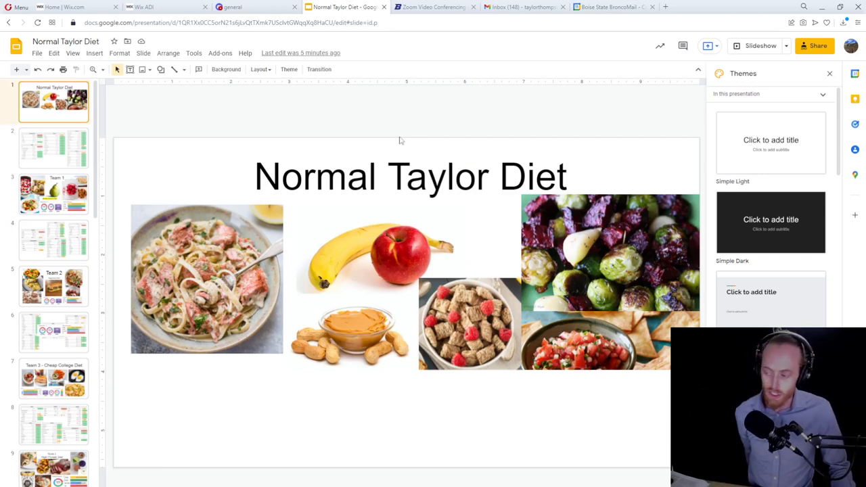
{"action": "mouse_move", "coordinate": [356, 143]}
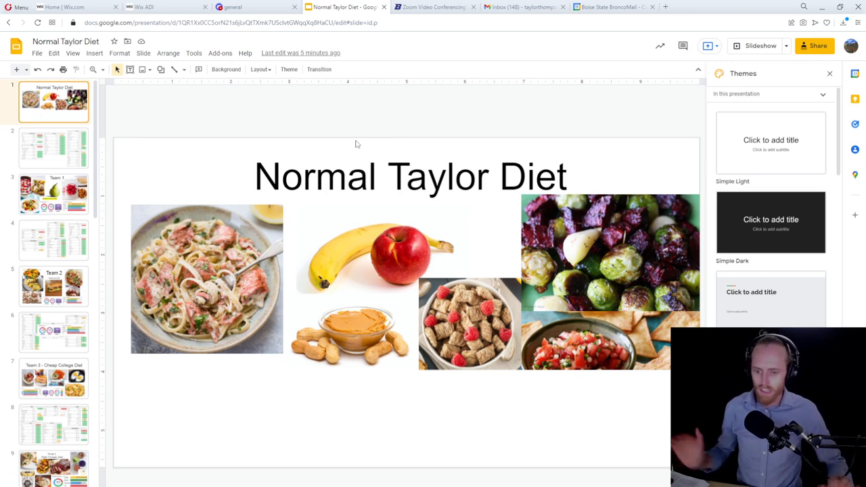
{"action": "mouse_move", "coordinate": [339, 141]}
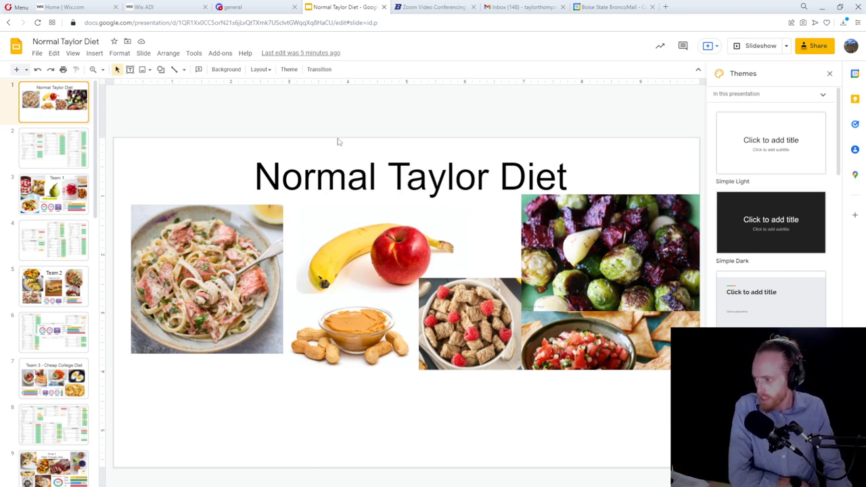
{"action": "left_click", "coordinate": [622, 6]}
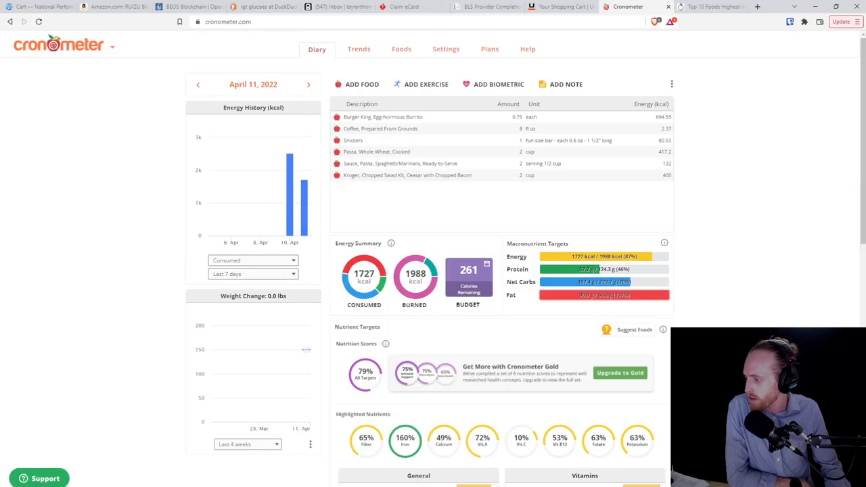
{"action": "mouse_move", "coordinate": [187, 298]}
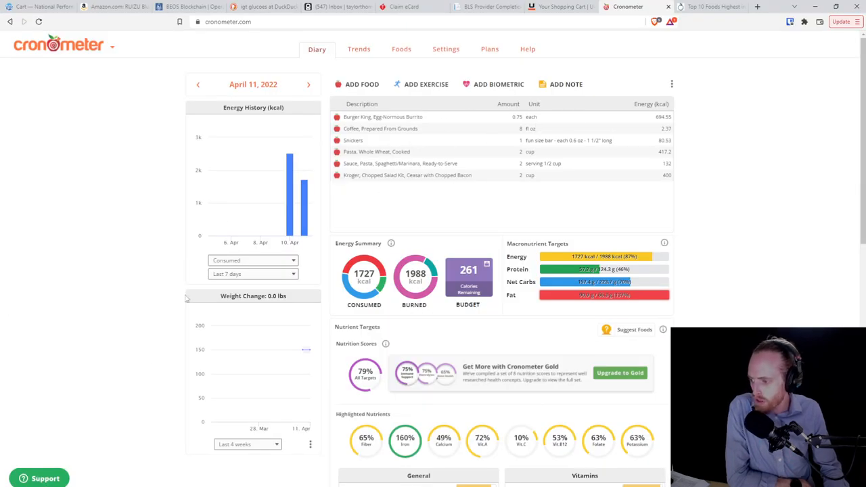
{"action": "mouse_move", "coordinate": [486, 256]}
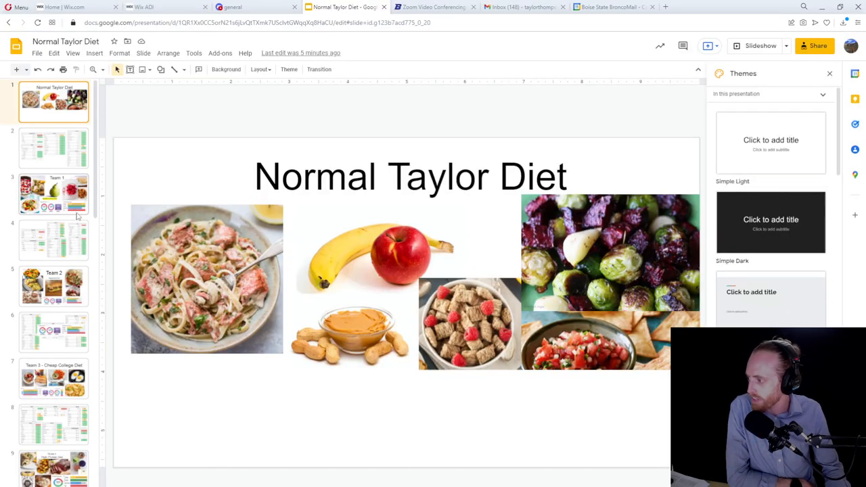
{"action": "left_click", "coordinate": [53, 194]}
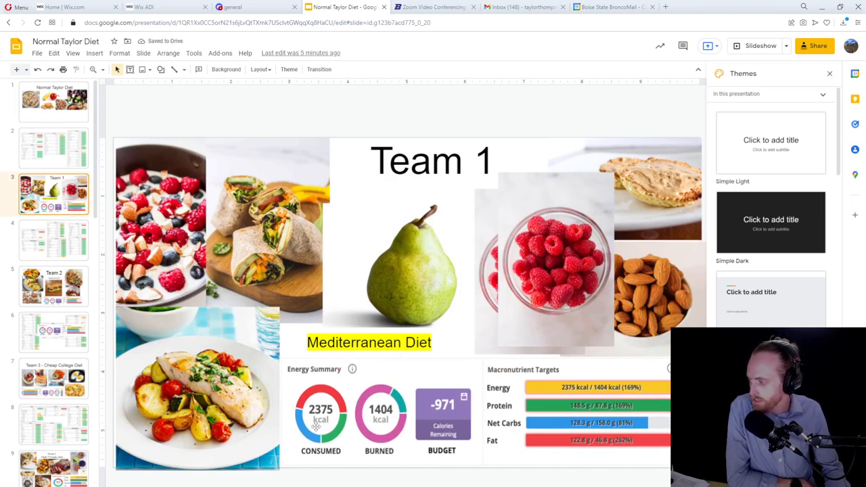
{"action": "left_click", "coordinate": [53, 240]}
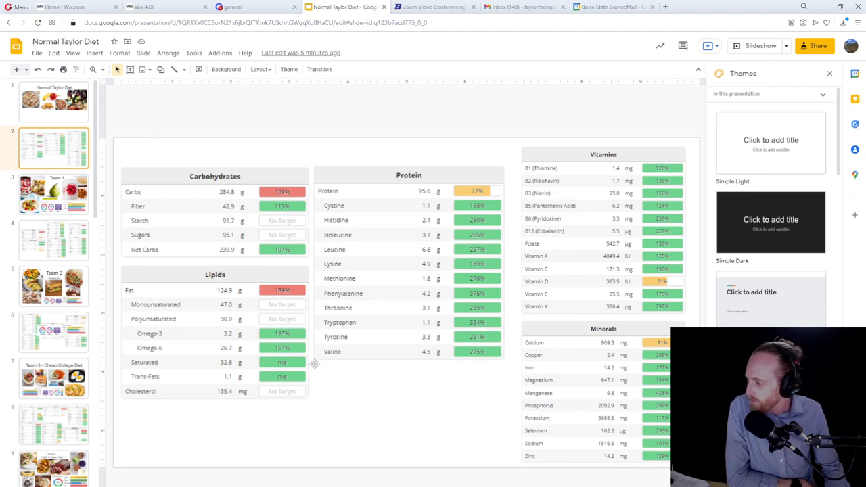
{"action": "mouse_move", "coordinate": [499, 383]}
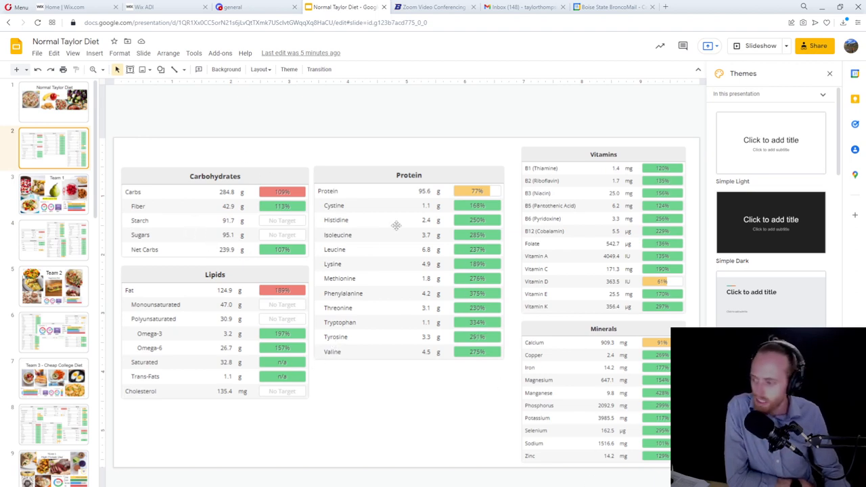
{"action": "mouse_move", "coordinate": [403, 261]}
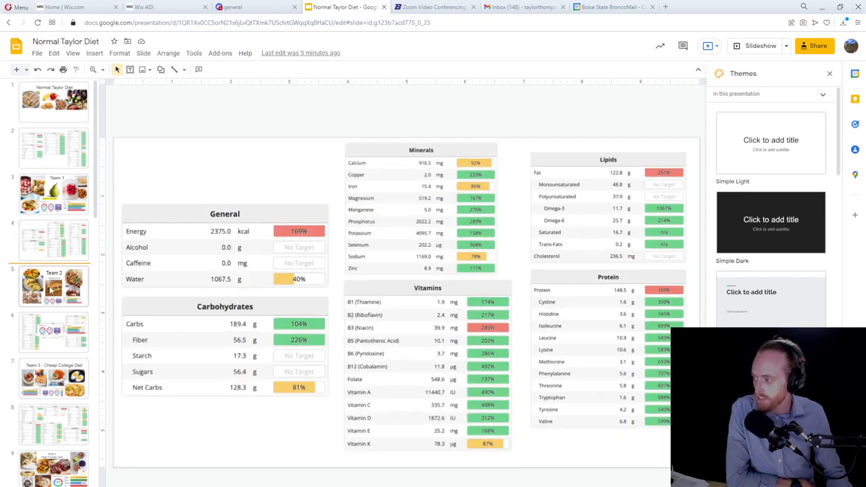
{"action": "left_click", "coordinate": [54, 378]}
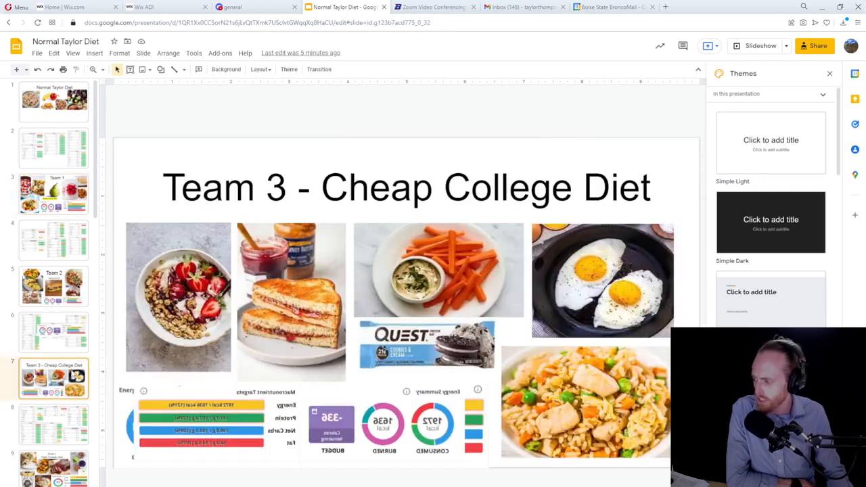